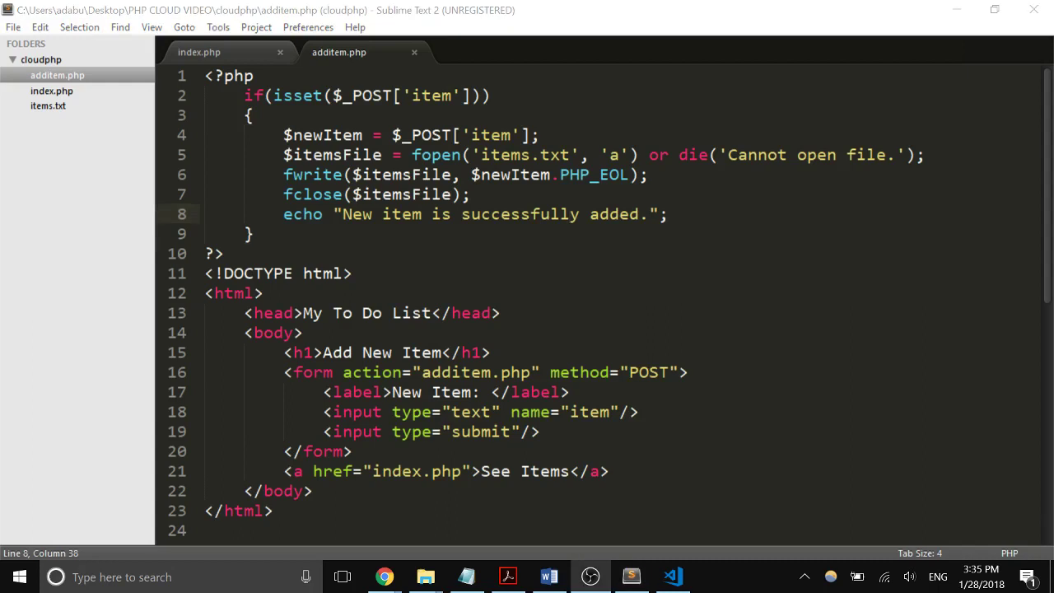
mouse_move(1047, 352)
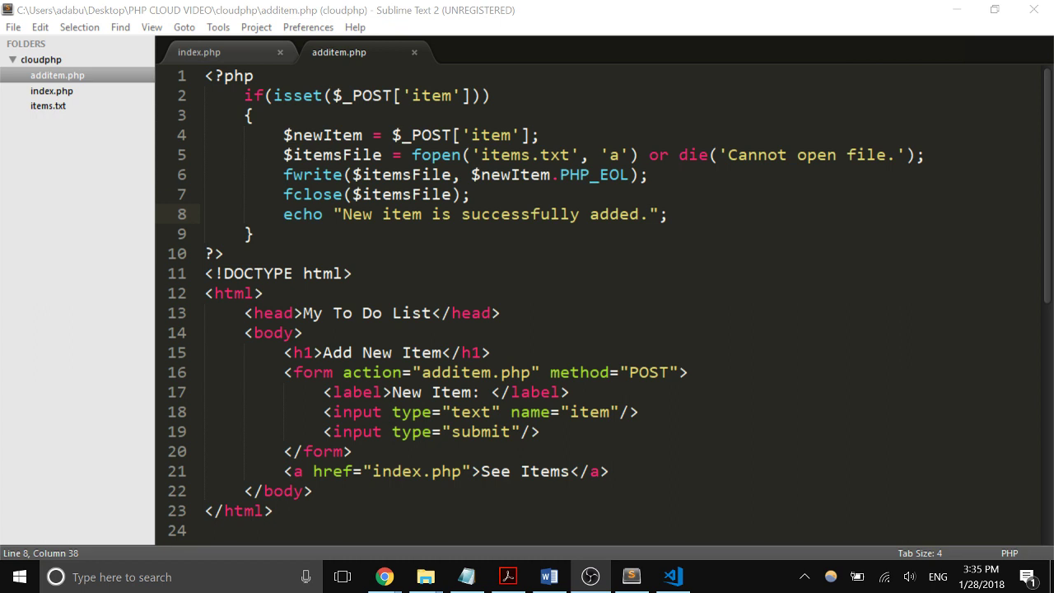
mouse_move(53, 91)
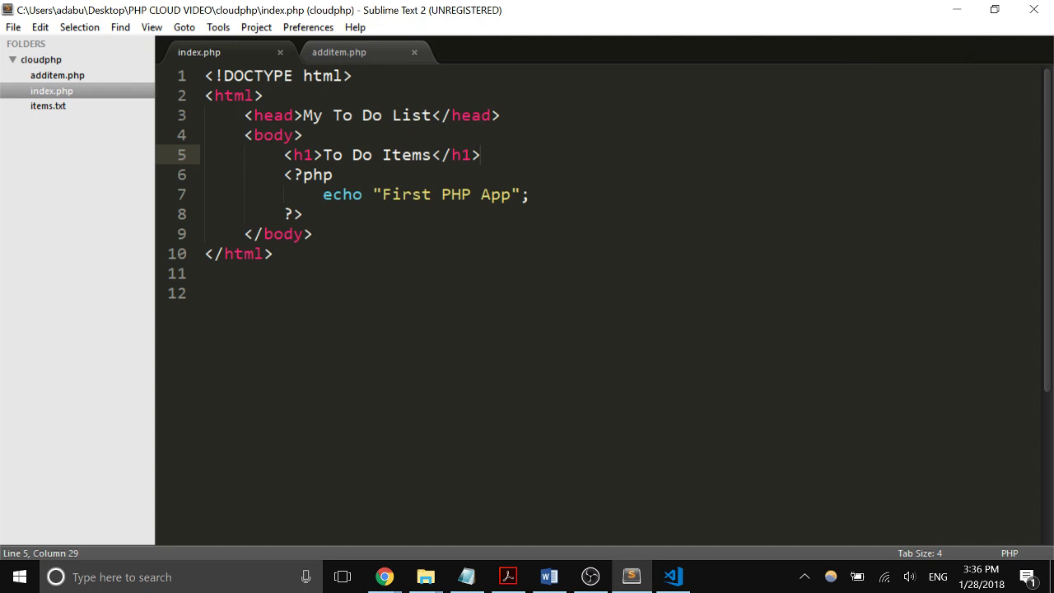
- Wrap the PHP block in <ol>...</ol> and delete the placeholder 'First PHP App' echo line
type("<")
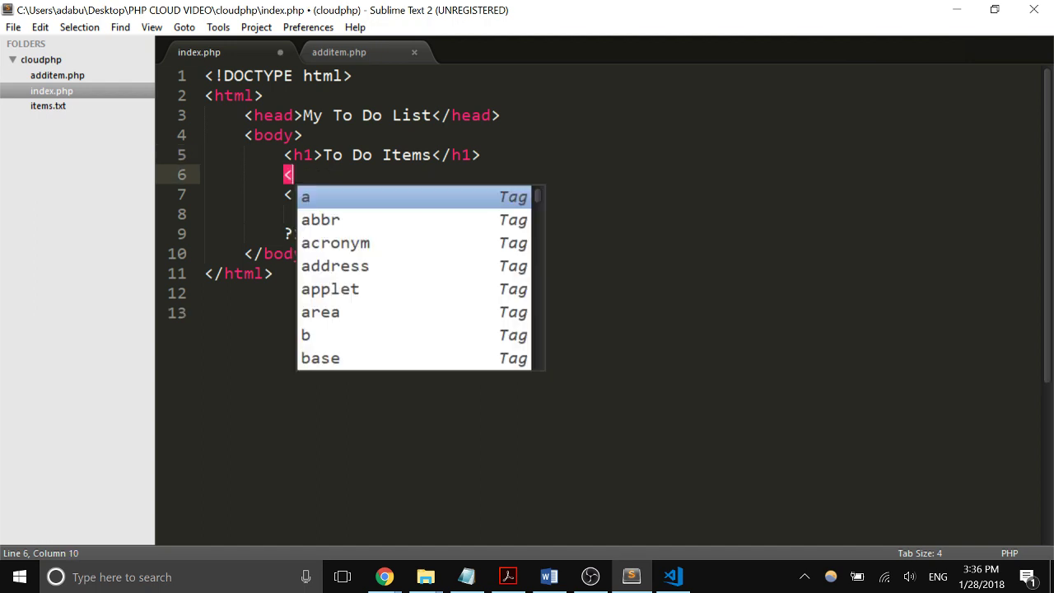
type("ol>")
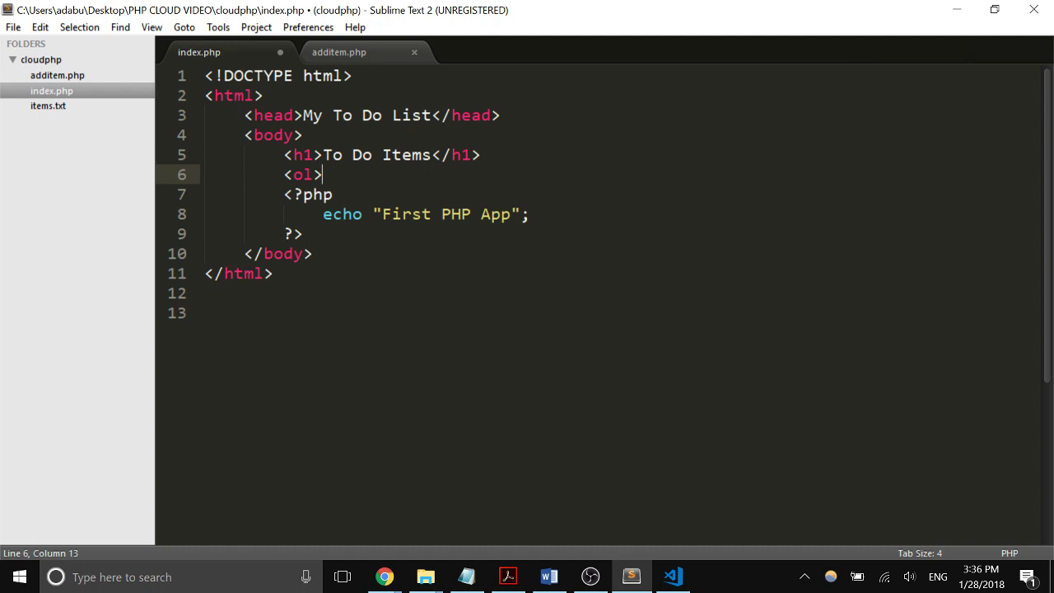
type("</ol>")
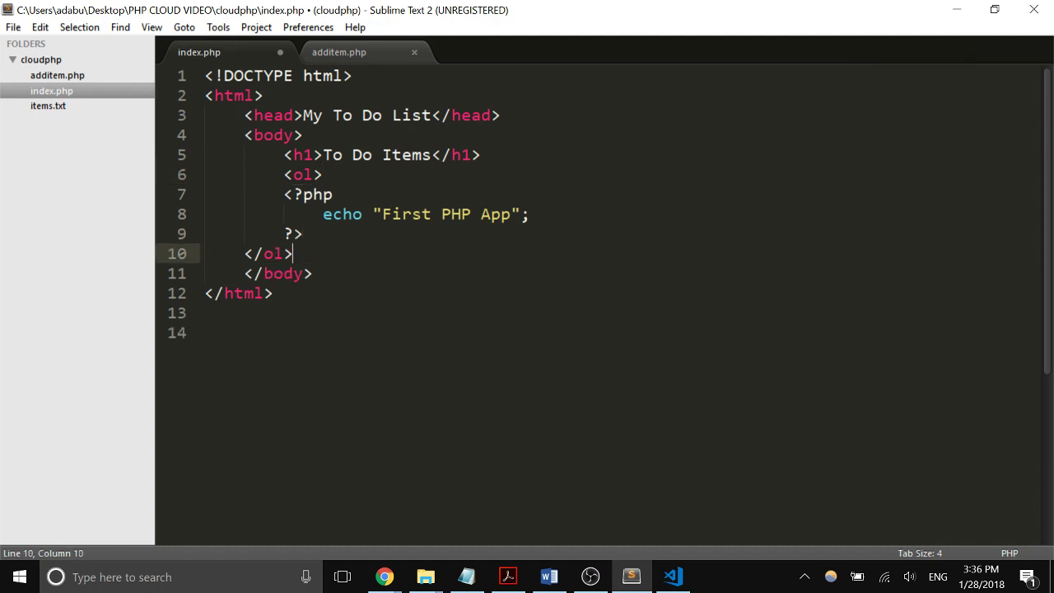
left_click_drag(287, 195, 290, 254)
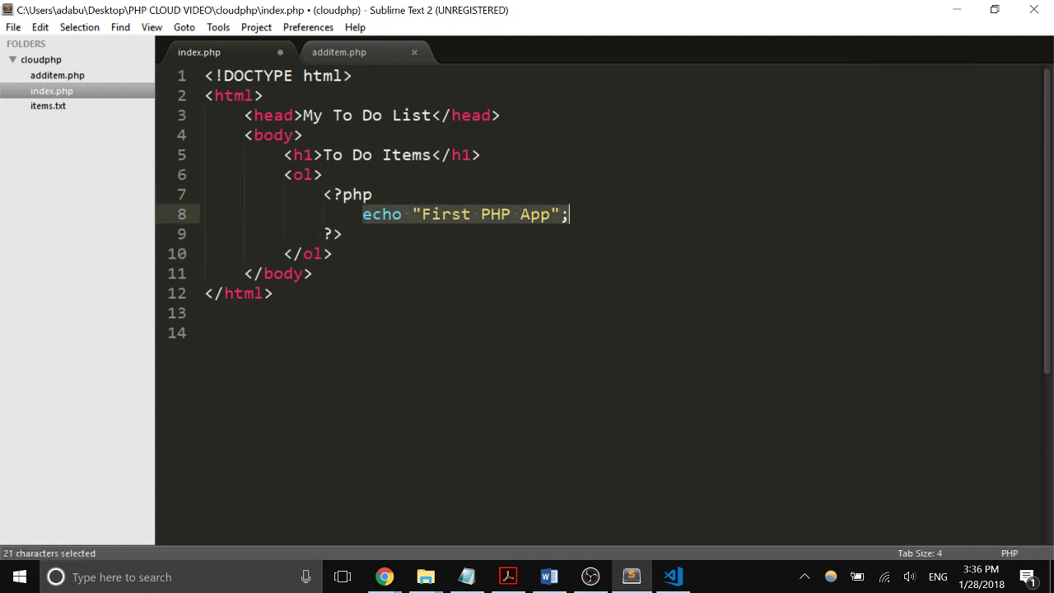
key("Delete")
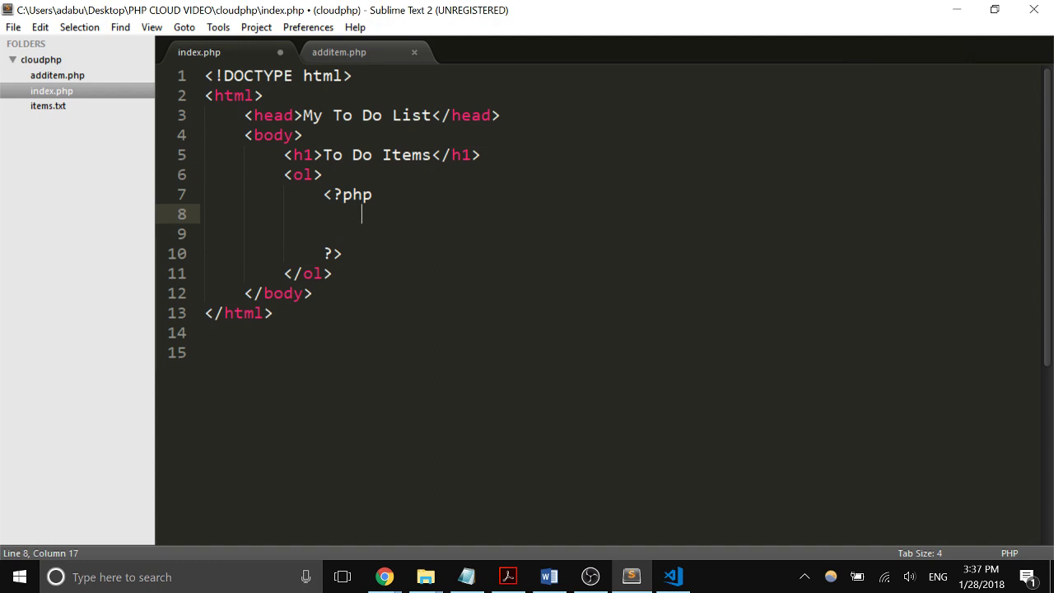
- Add $handle = fopen("items.txt", "r"); inside the PHP block
type("$handle")
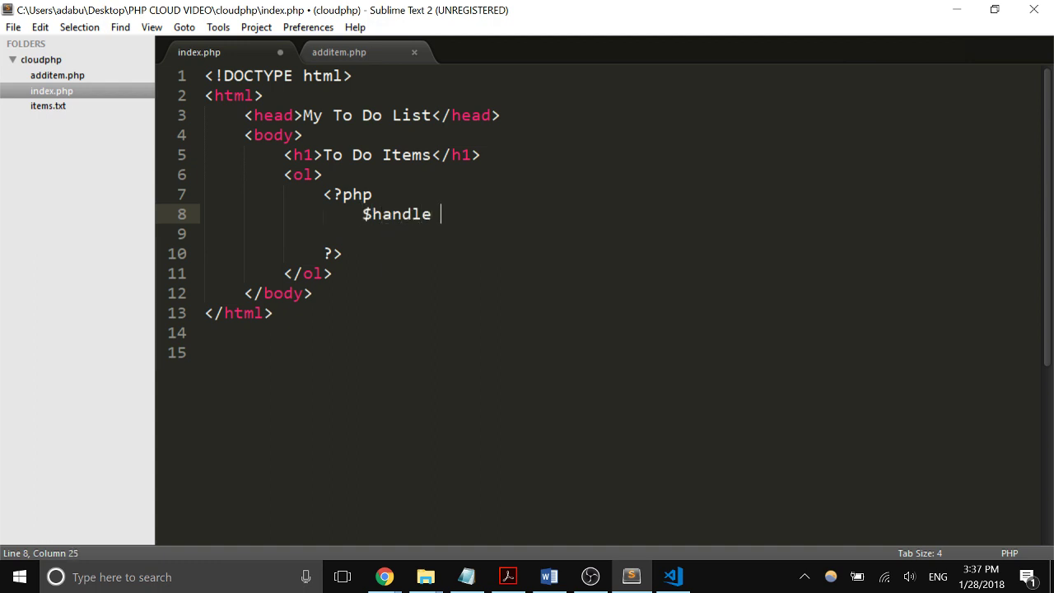
type("=")
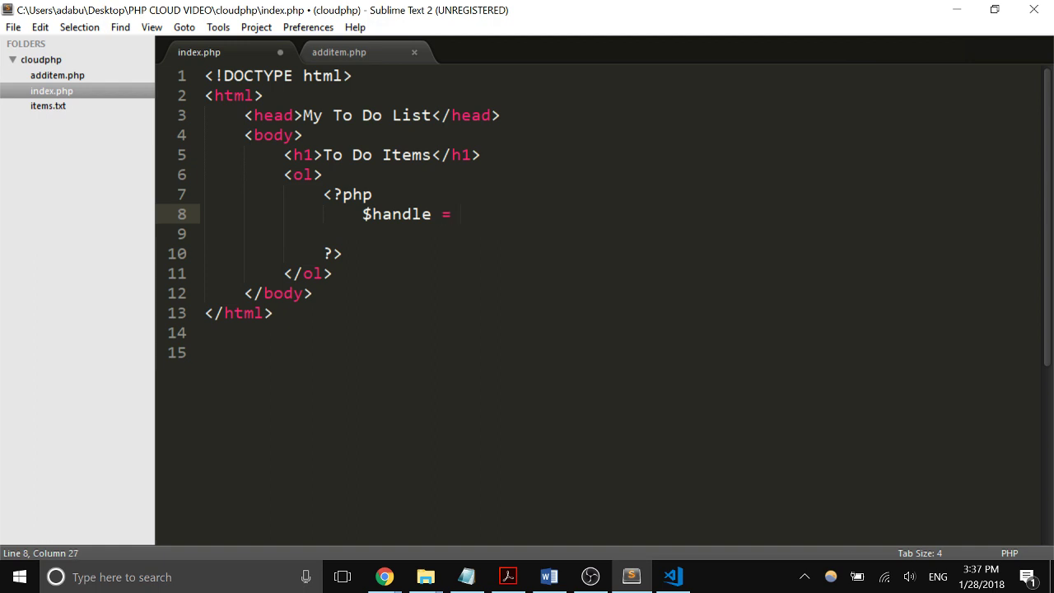
type("frop")
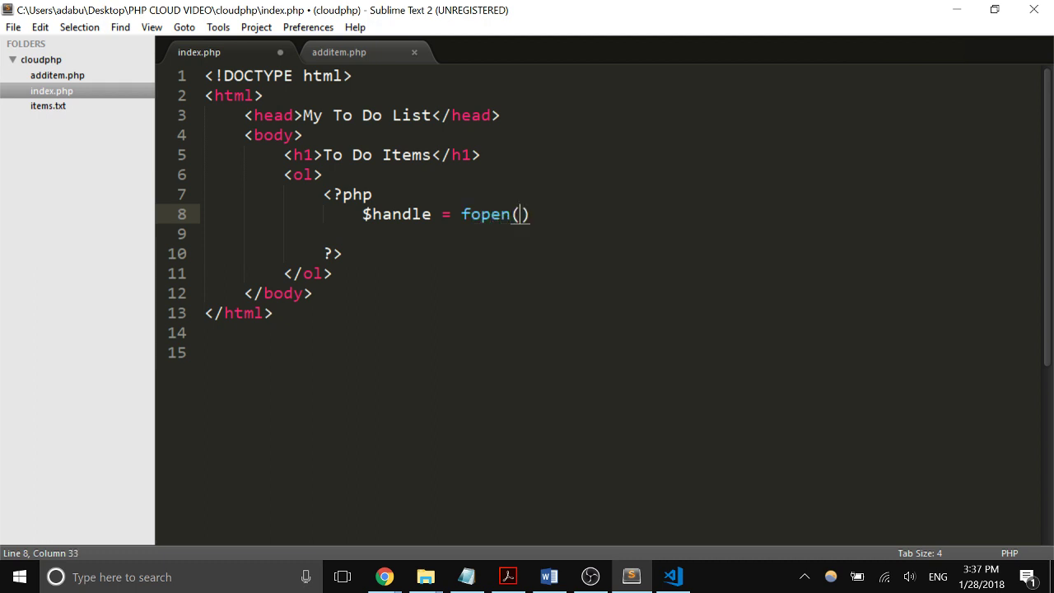
type("\"i")
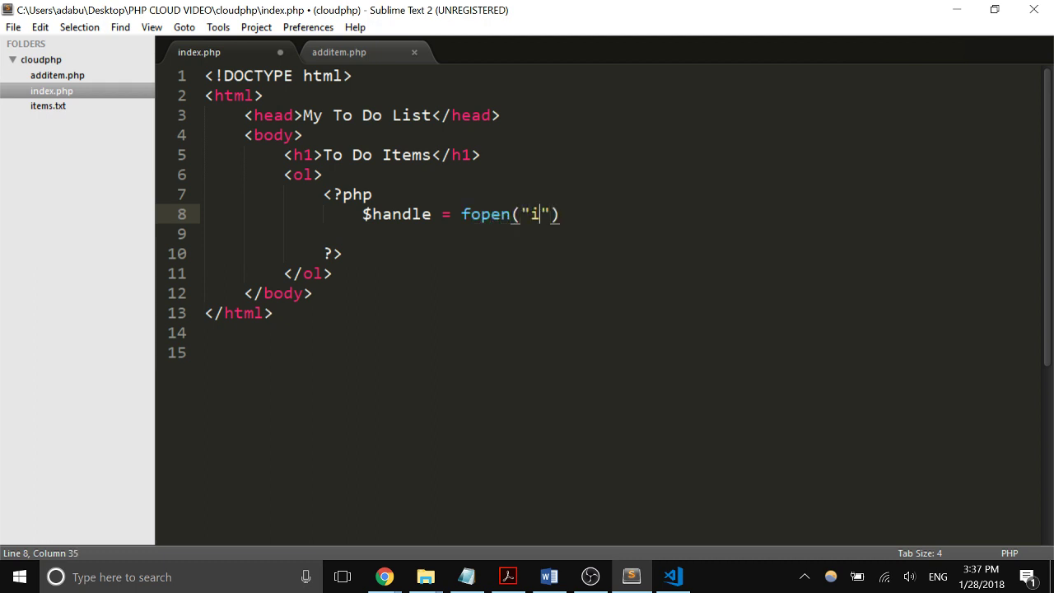
type("tems.txt")
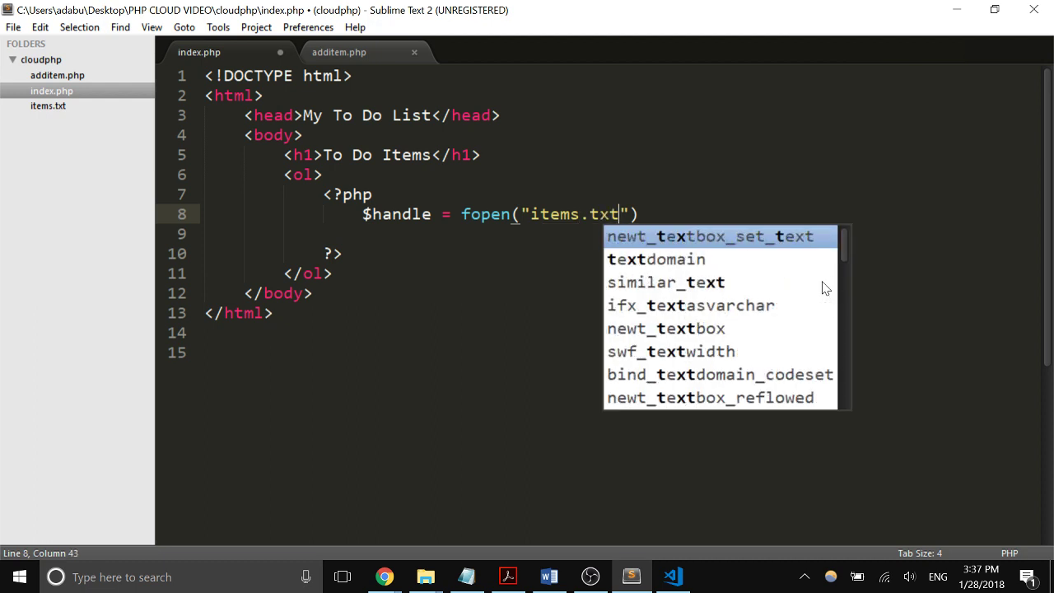
type(", \"\"")
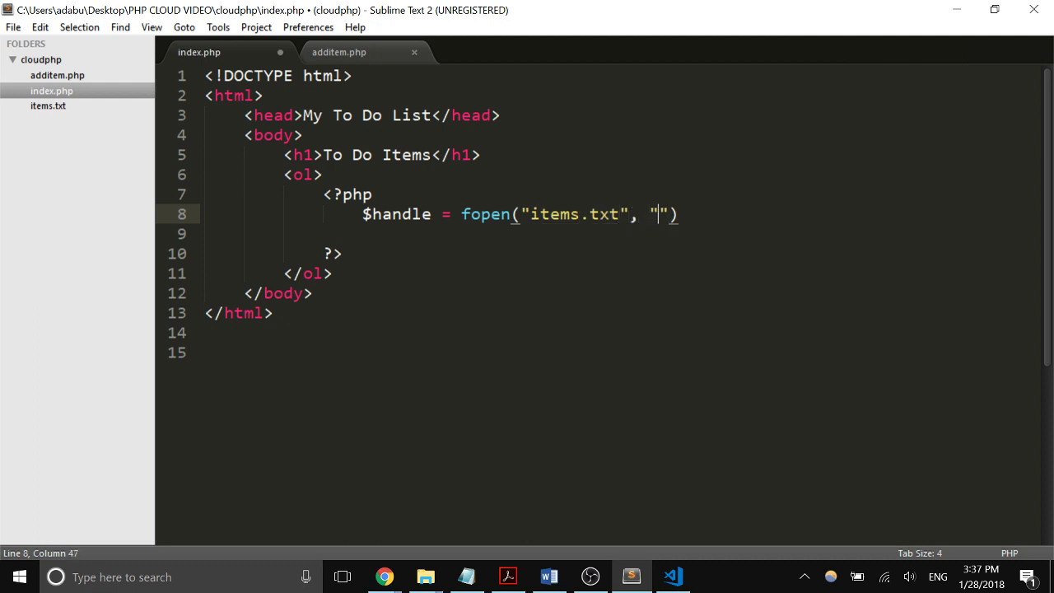
type("r")
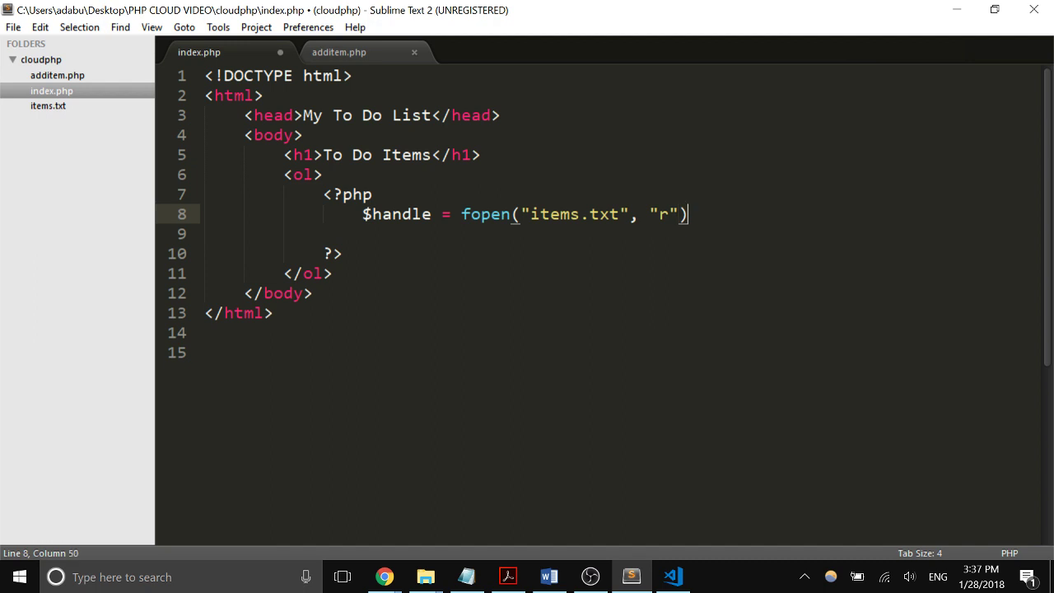
type(";")
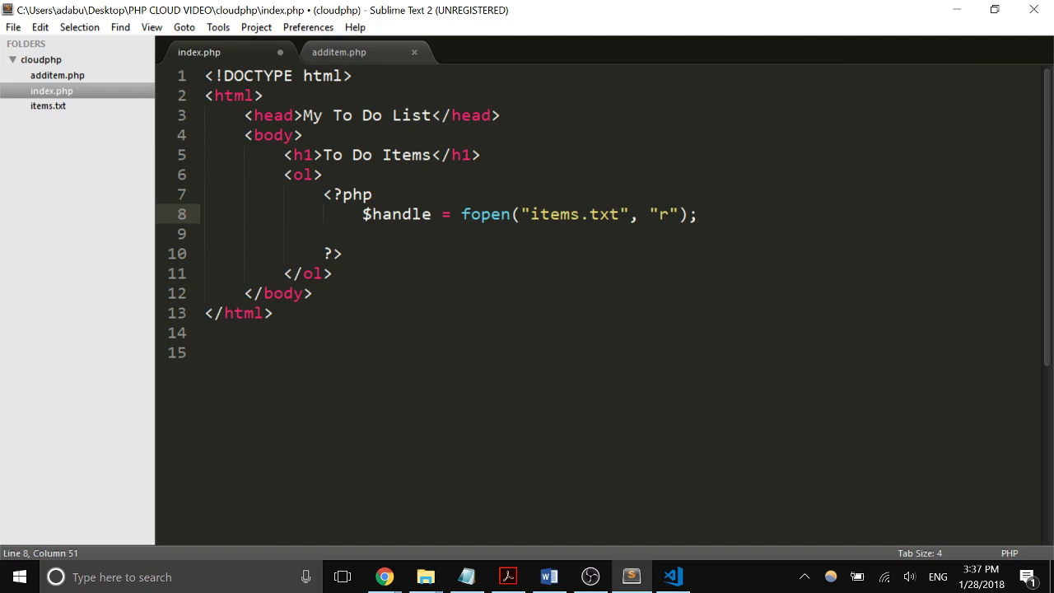
- Borrow the $itemsFile variable name from additem.php to replace $handle
left_click(339, 51)
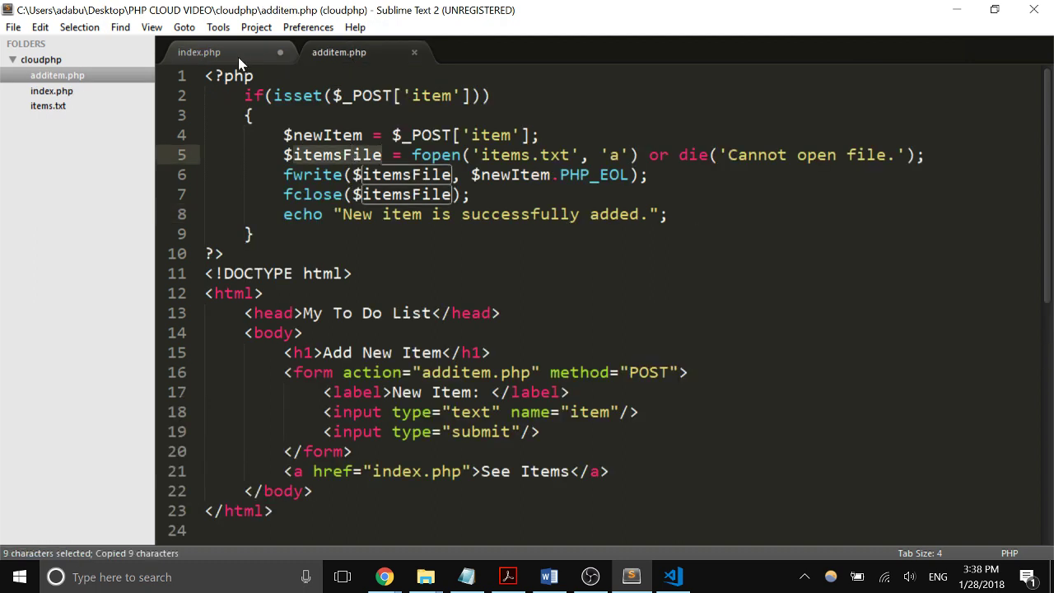
left_click(197, 51)
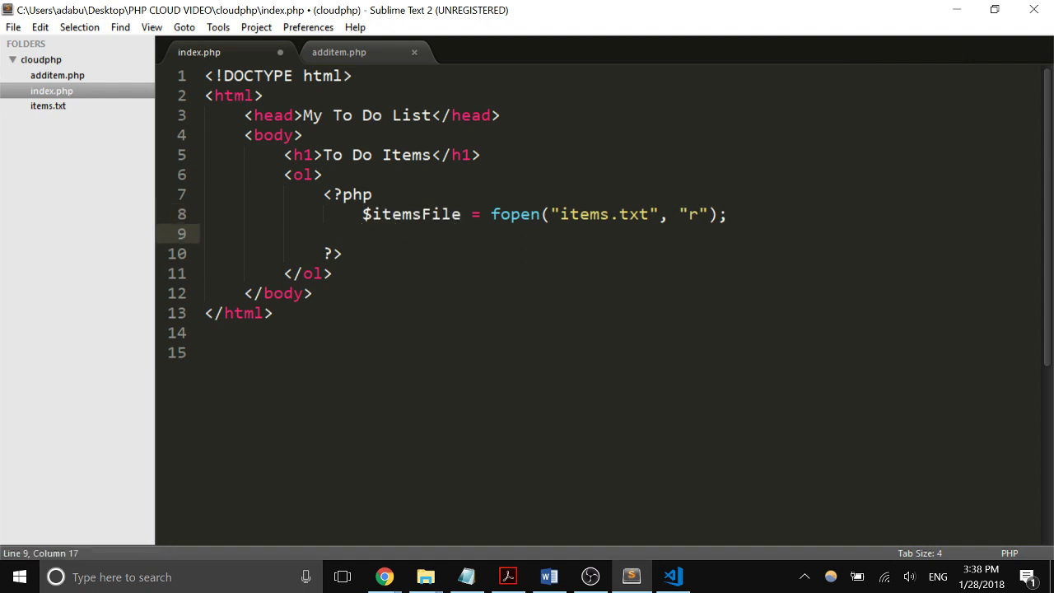
- Add an if($itemsFile){ guard around the file-reading code
type("if")
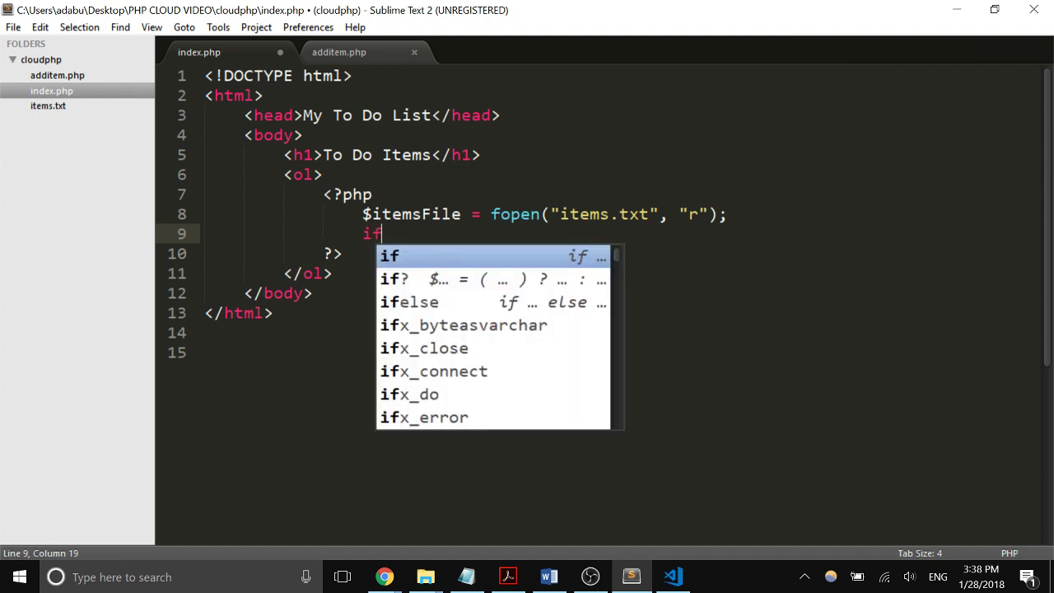
type("()")
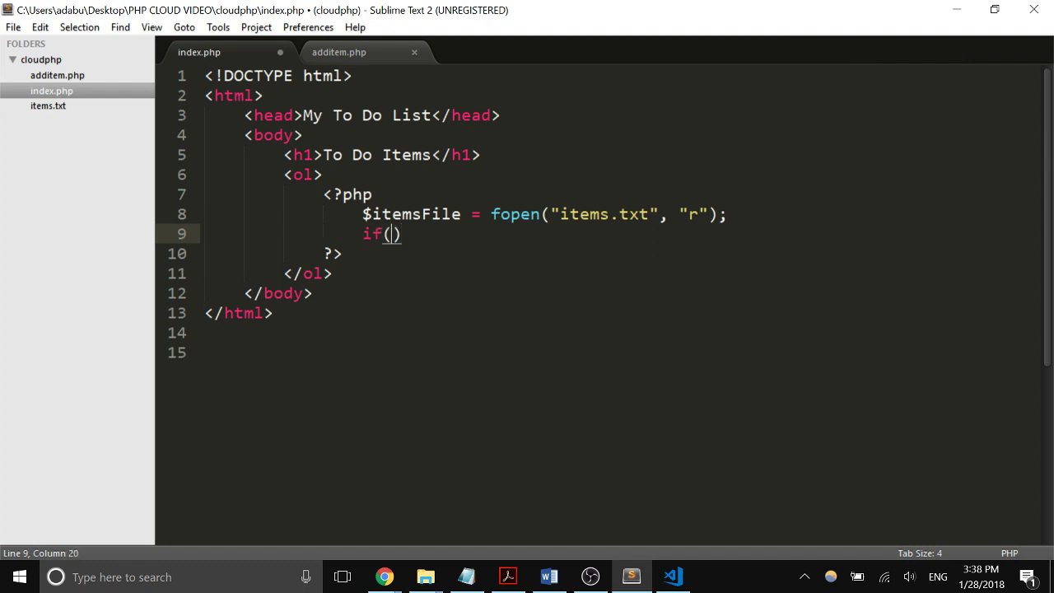
type("$itemsFIl")
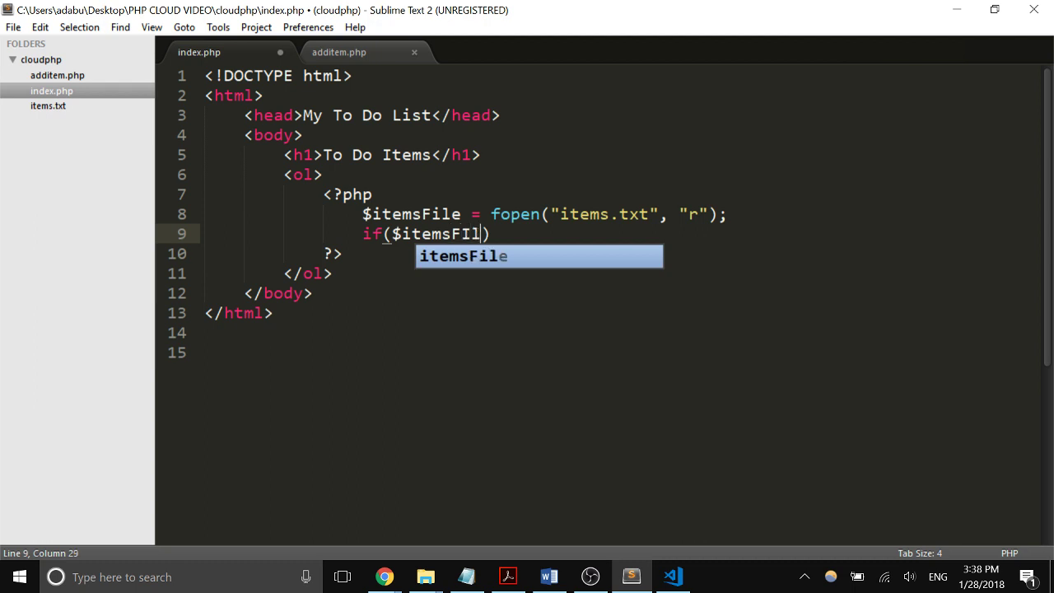
key("Tab")
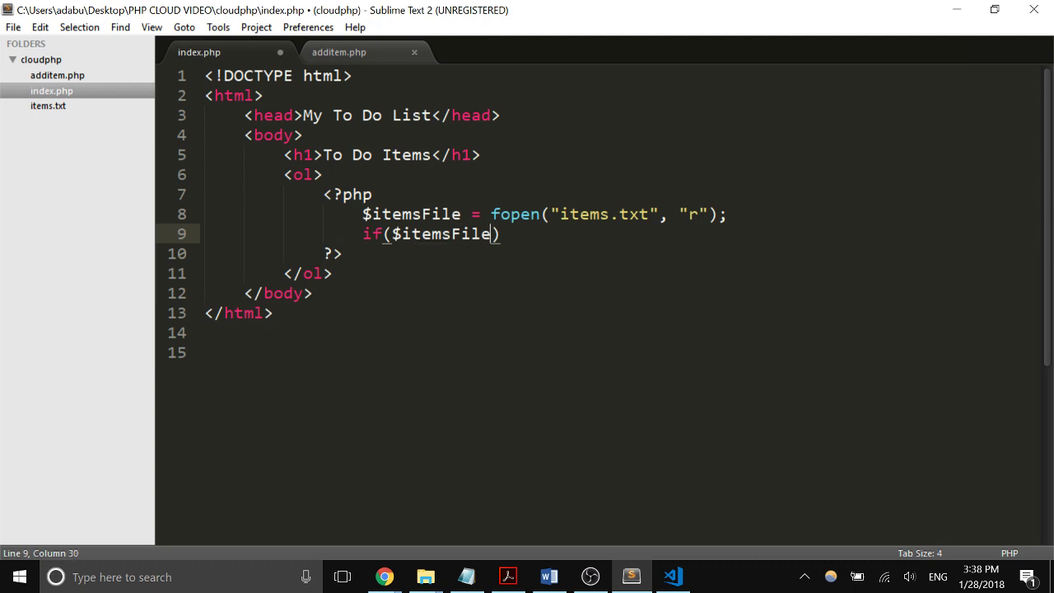
type("{")
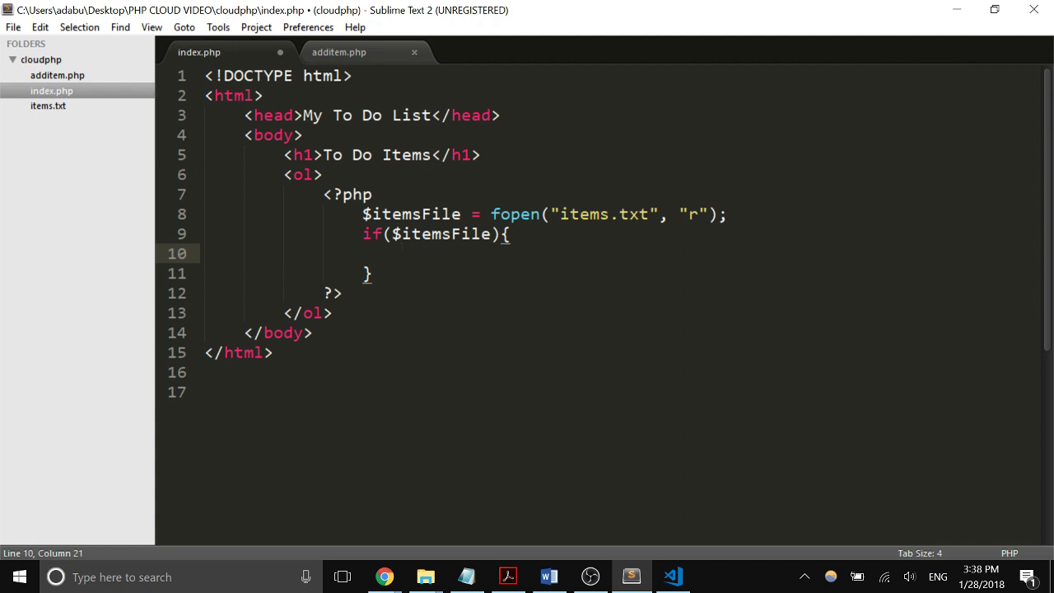
- Write while (($line = fgets($itemsFile)) !== false){ and begin an echo inside it
type("while (")
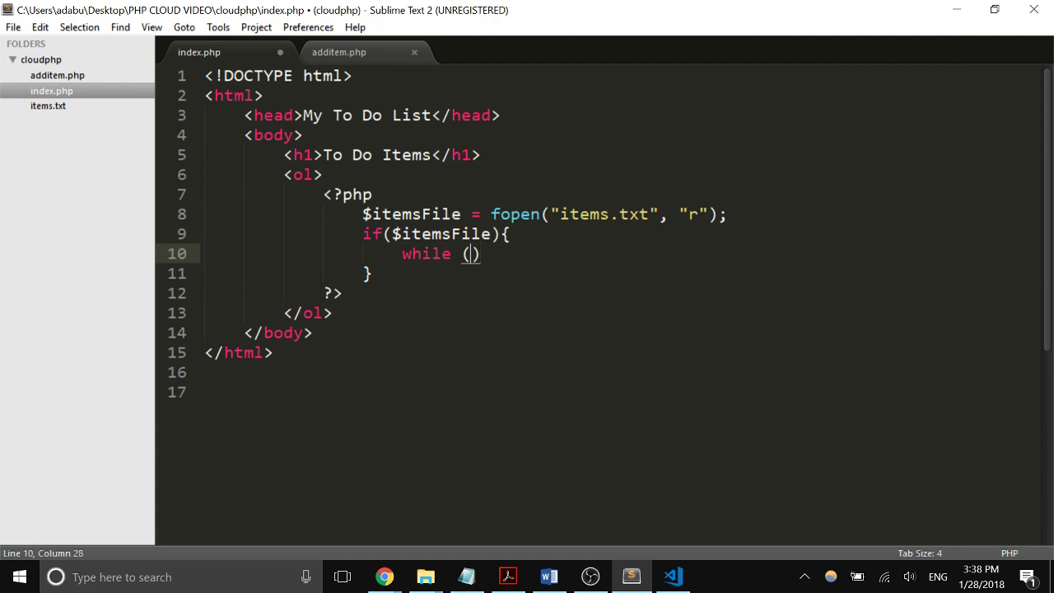
type("(")
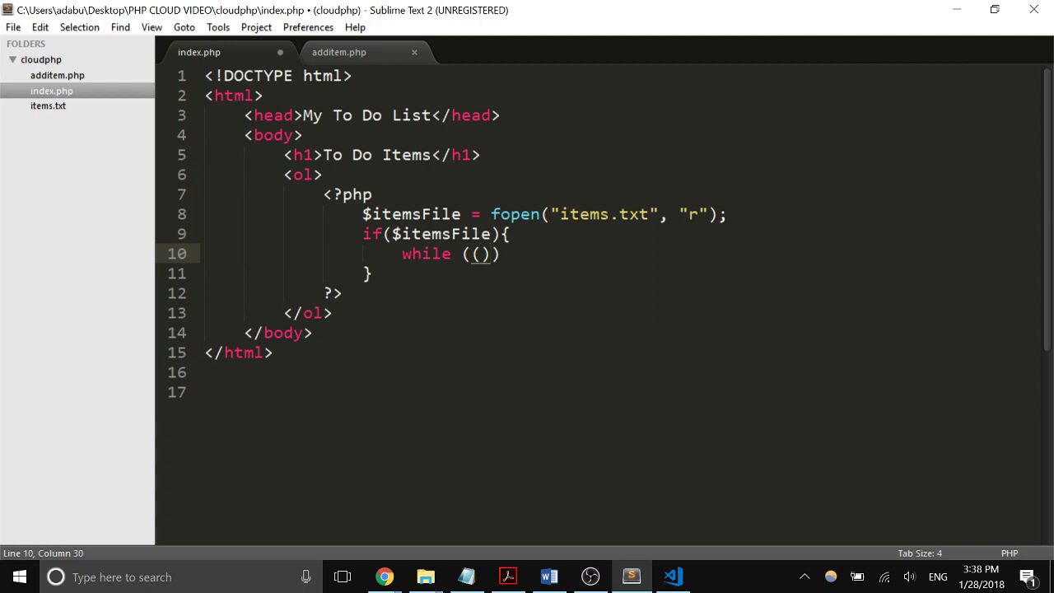
type("$line = g")
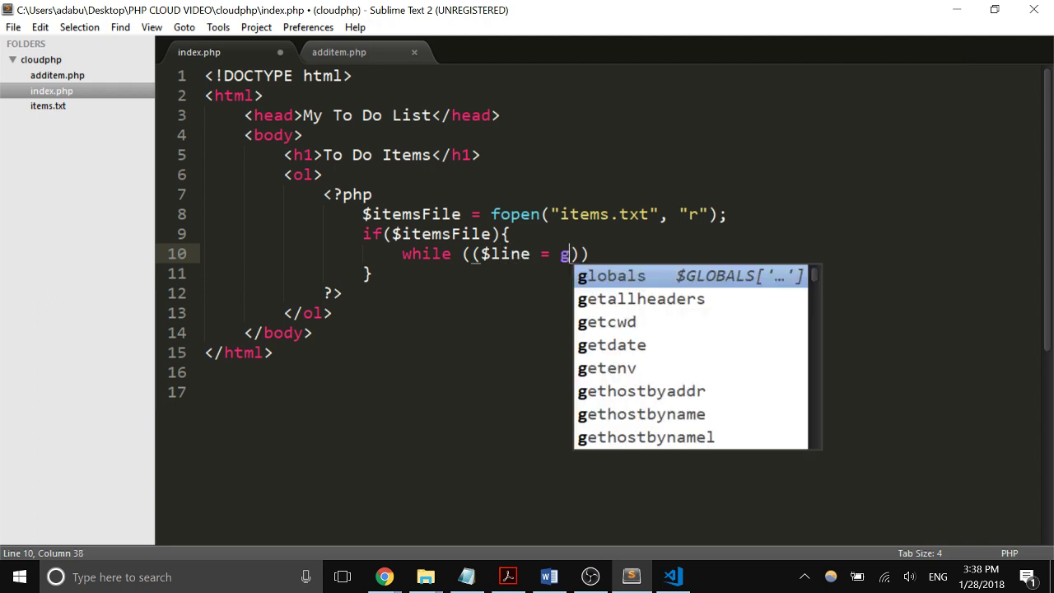
type("fets")
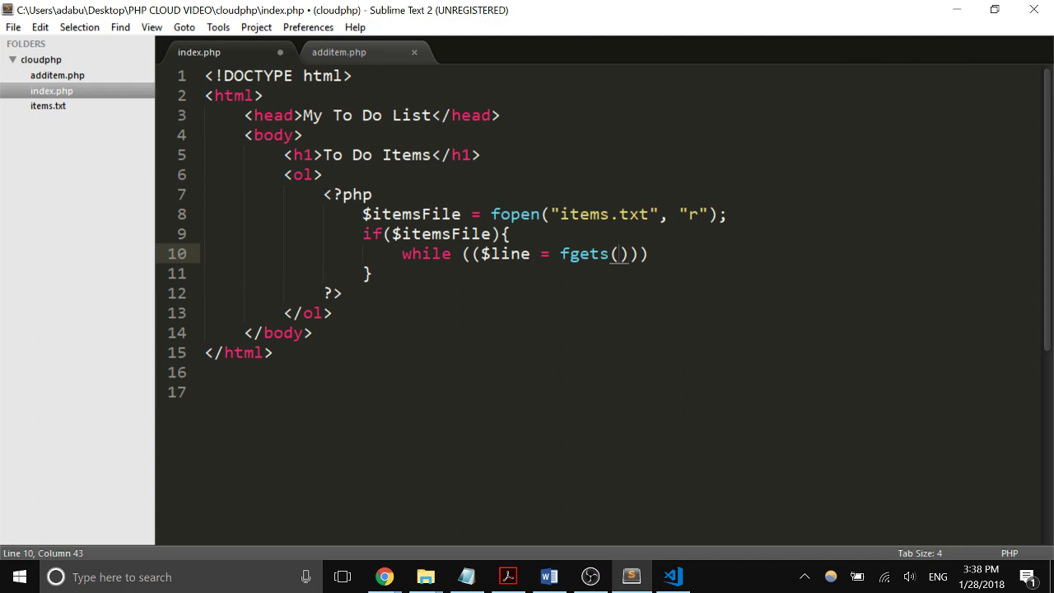
type("$")
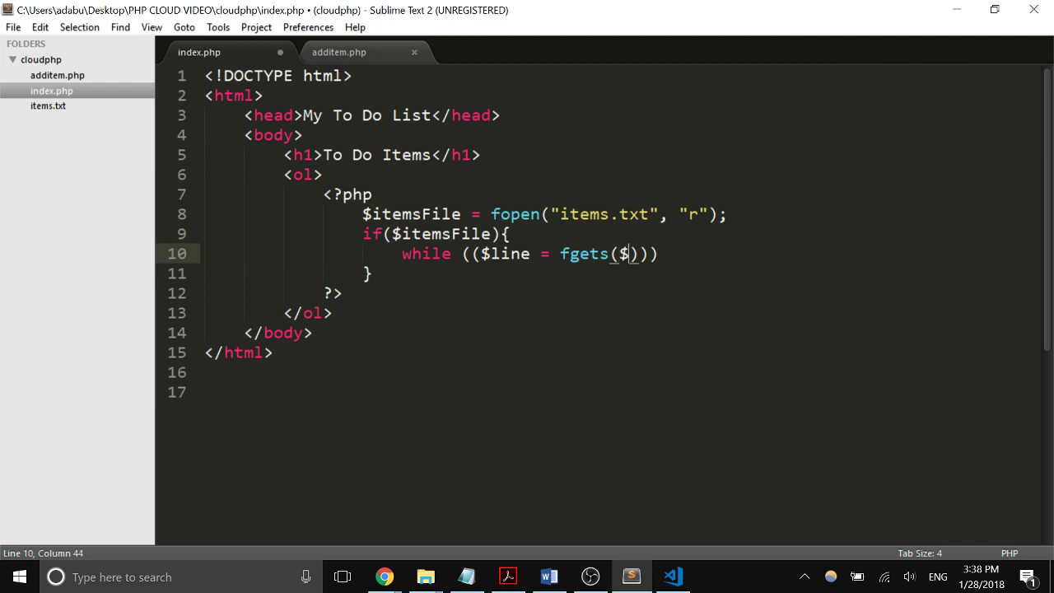
type("itemsFile")
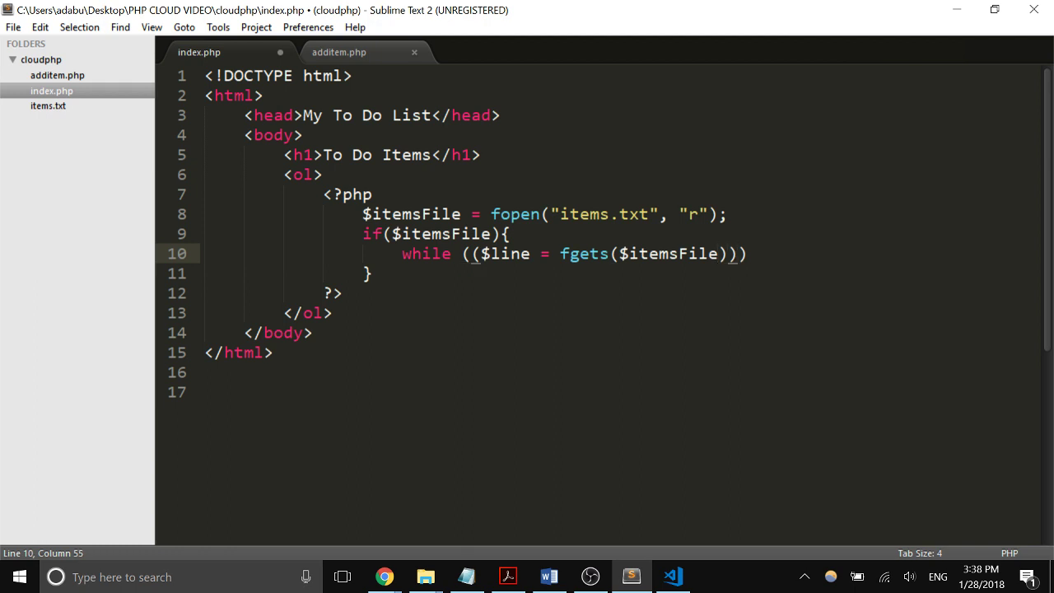
type("!== false")
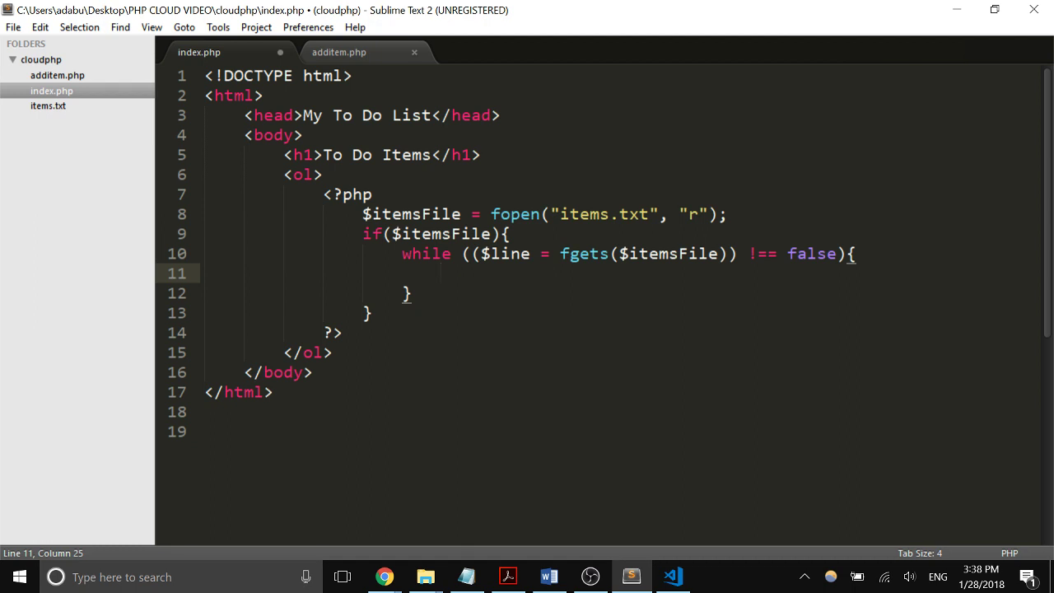
type("echo")
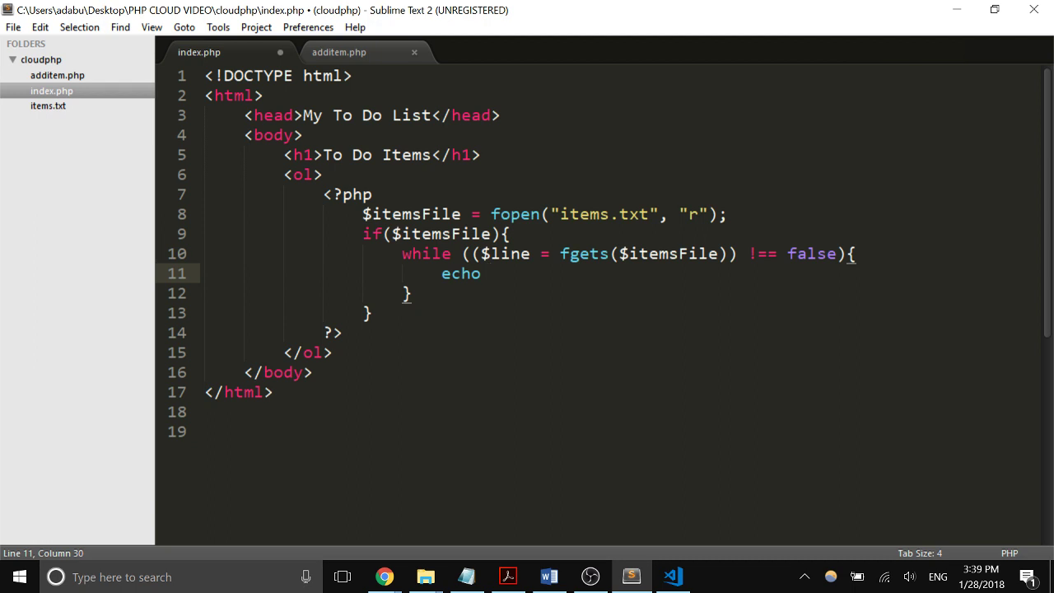
- Try a sample <li>List item1</li> after the list opening, then select the sample items to remove them
left_click_drag(329, 194, 333, 352)
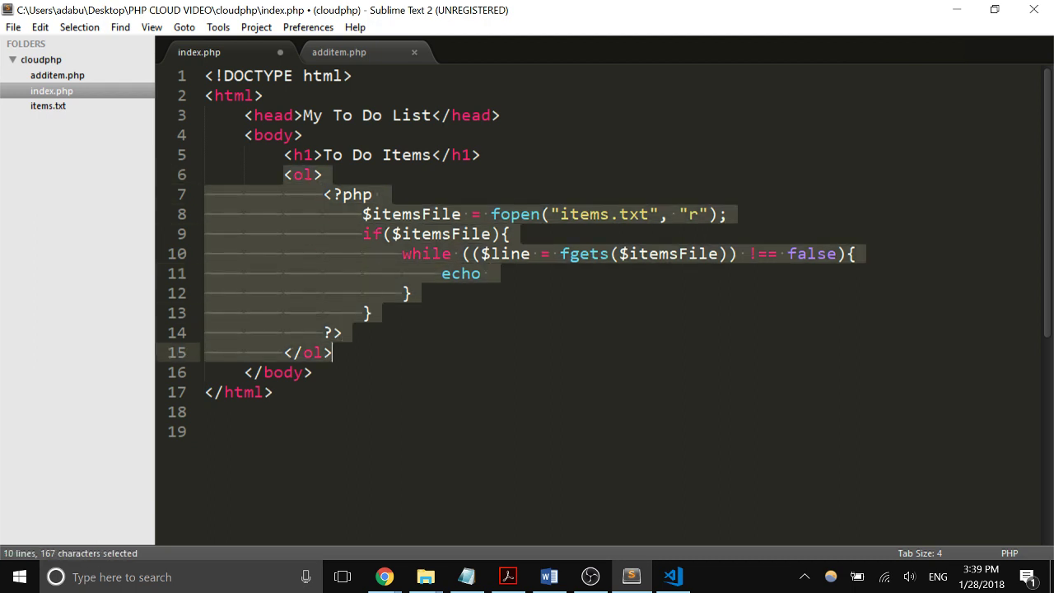
left_click(332, 352)
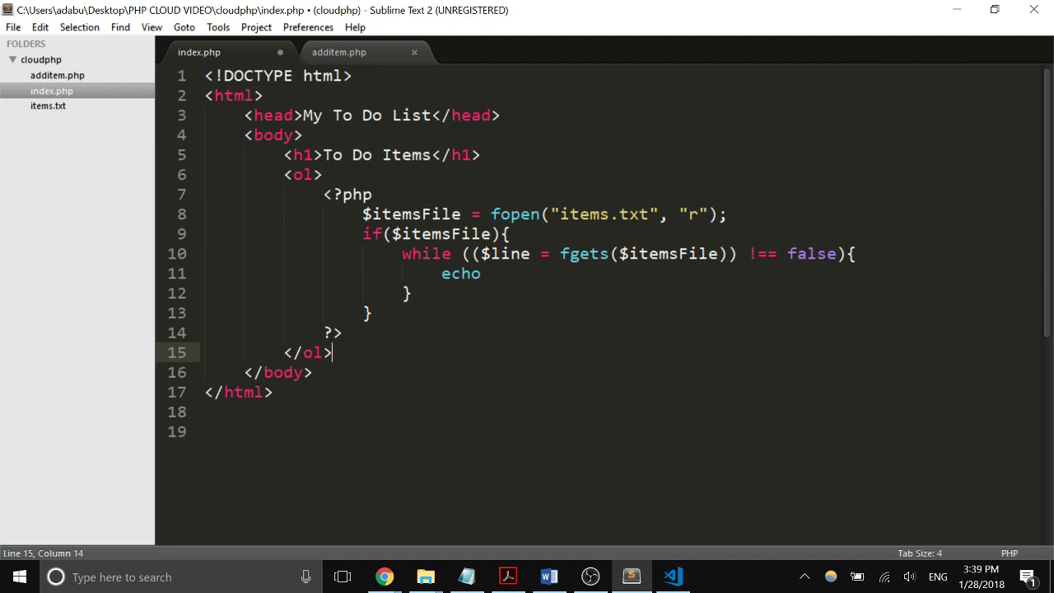
left_click(322, 175)
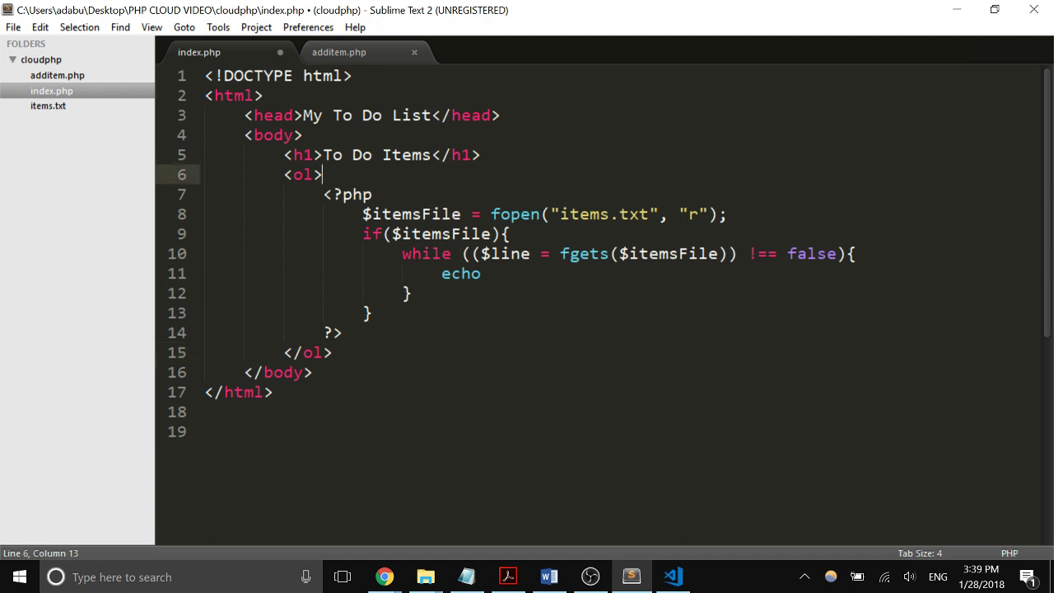
type("<li>")
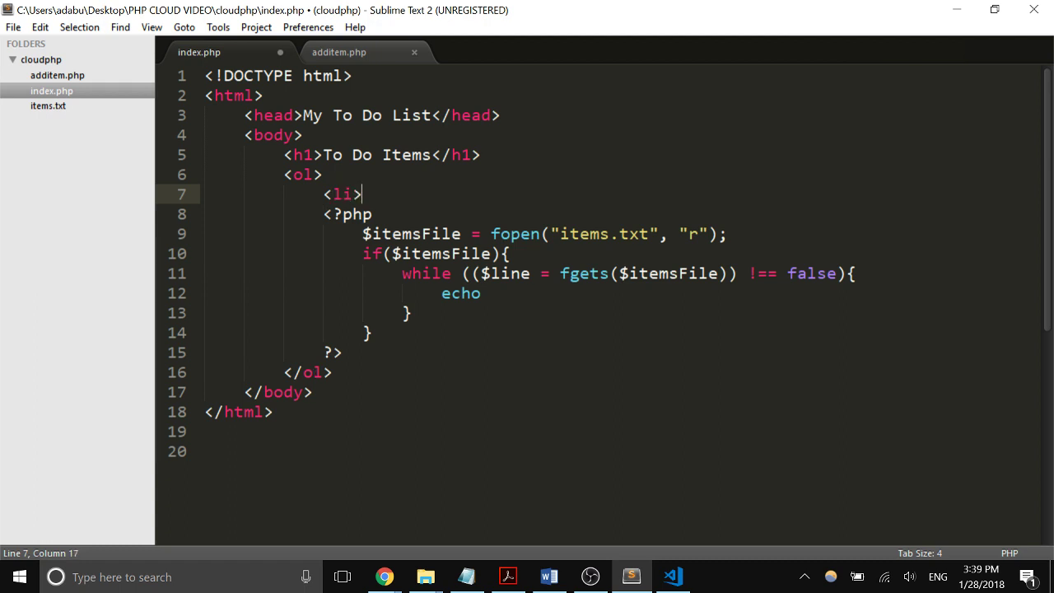
type("List")
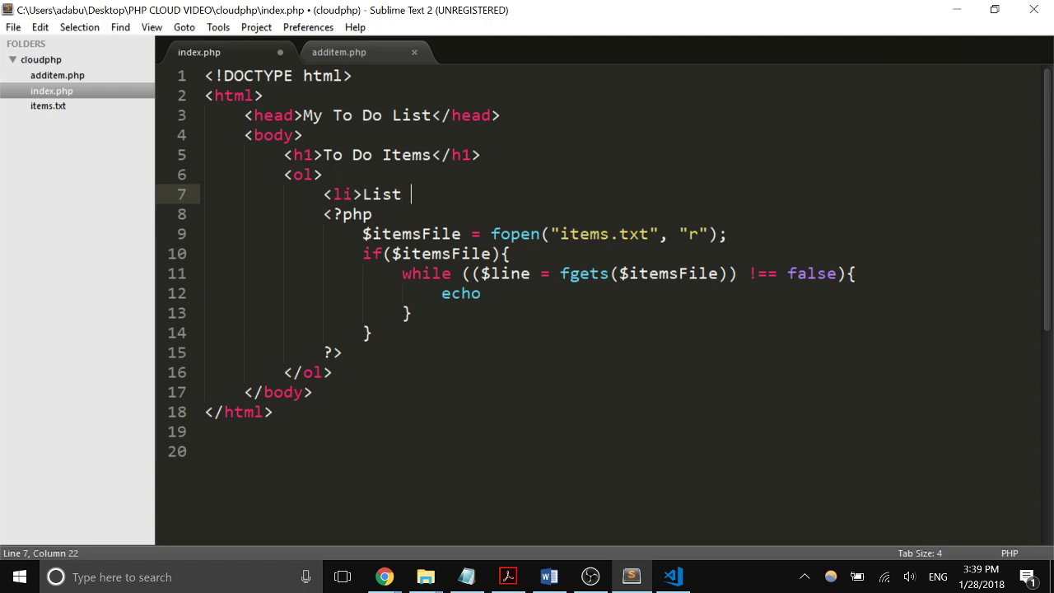
type("item1")
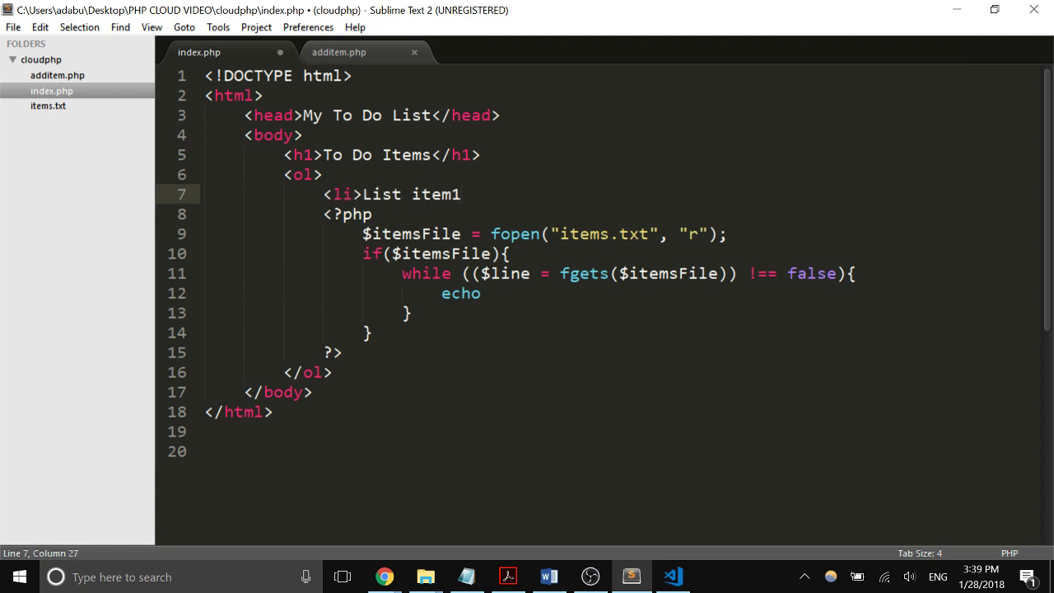
type("</li>")
type("<li> /...")
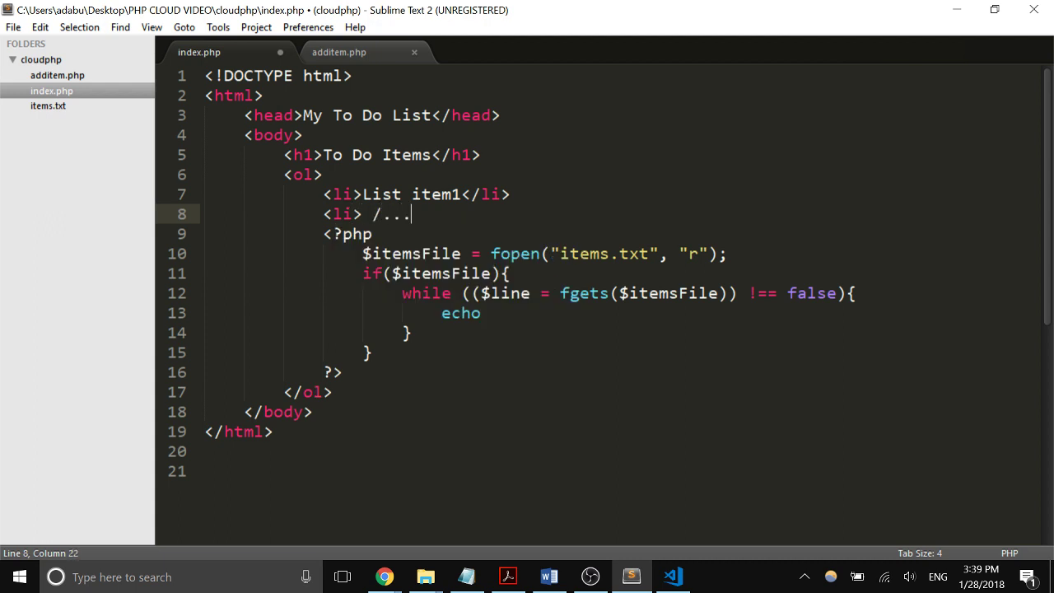
left_click_drag(408, 214, 359, 214)
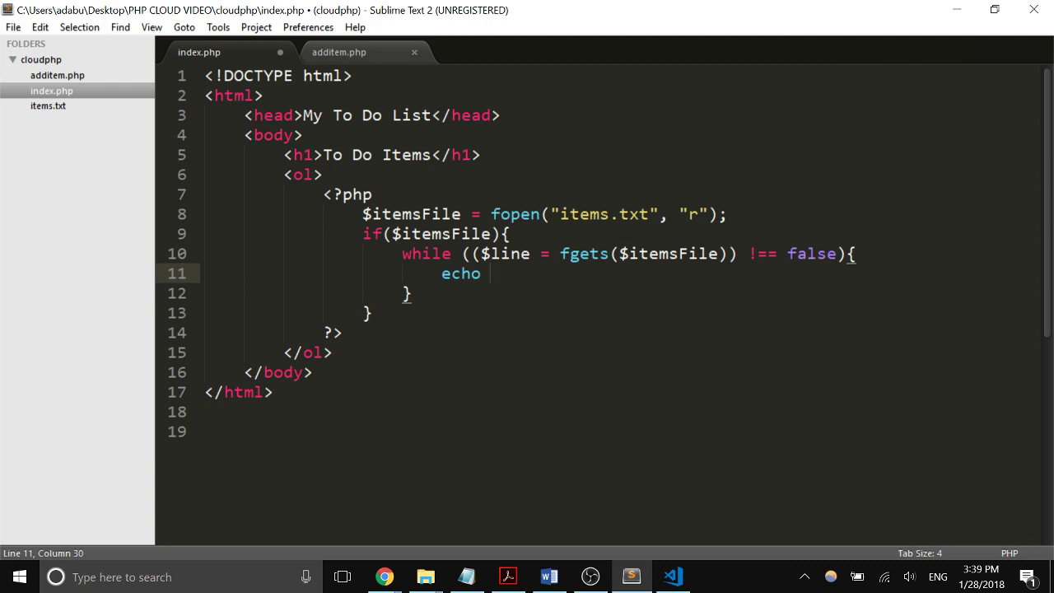
- Complete the loop body as echo "<li>".$line."</li>";
type("\"<")
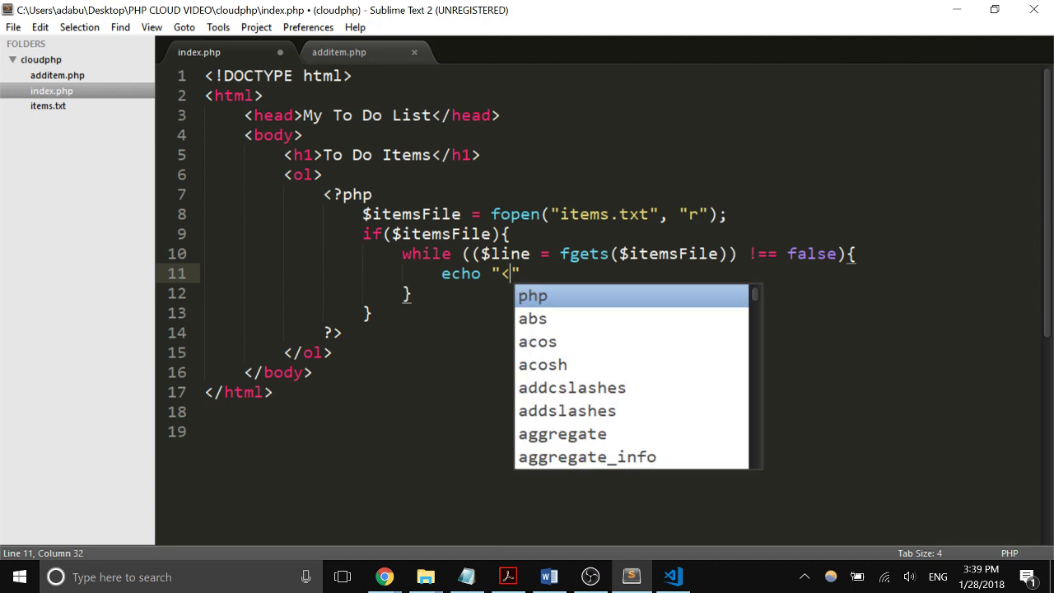
type("li>\"")
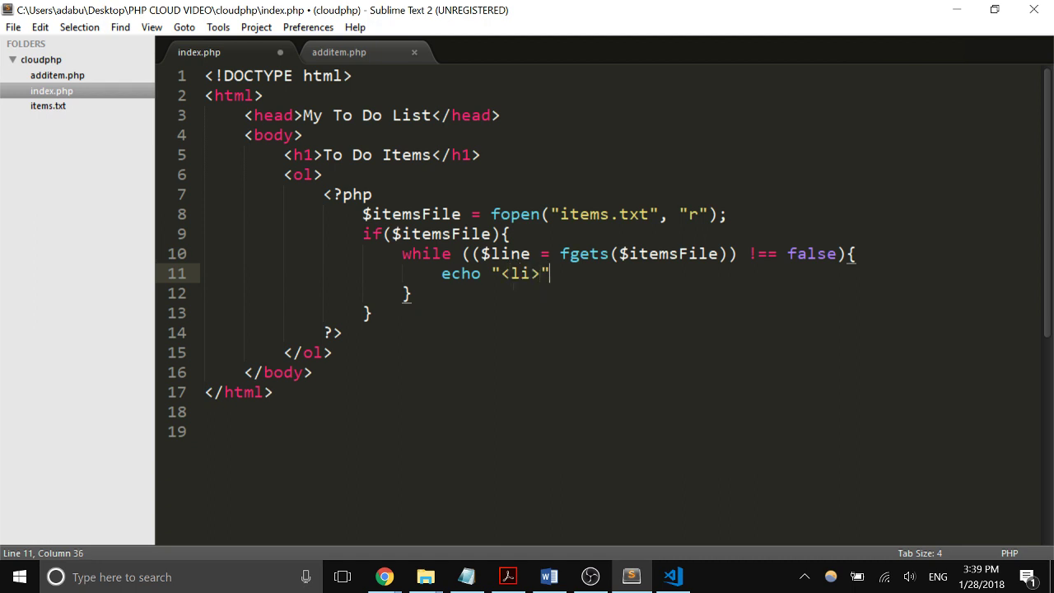
type(".")
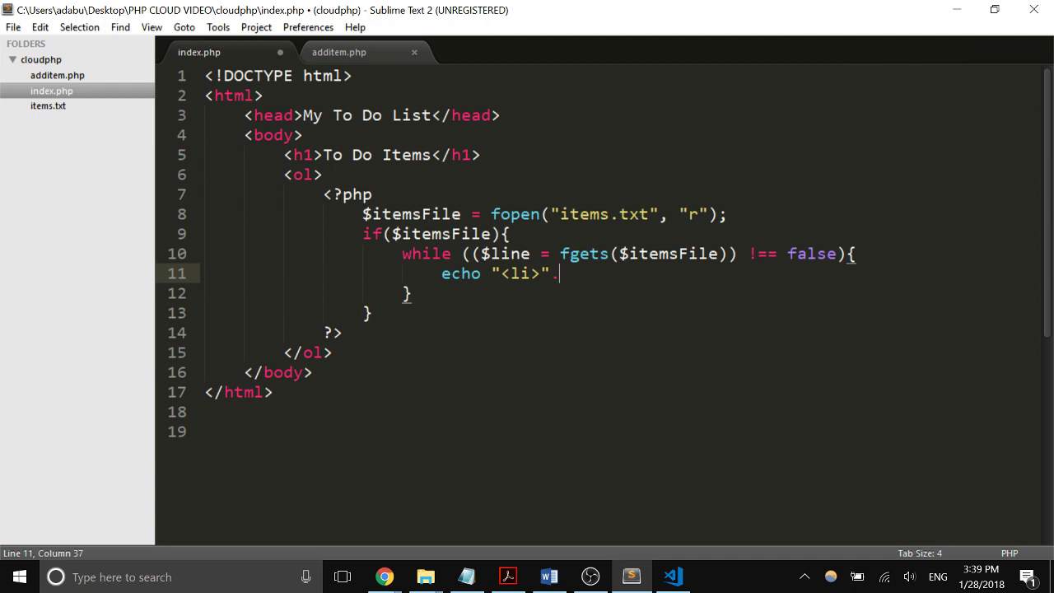
type("$")
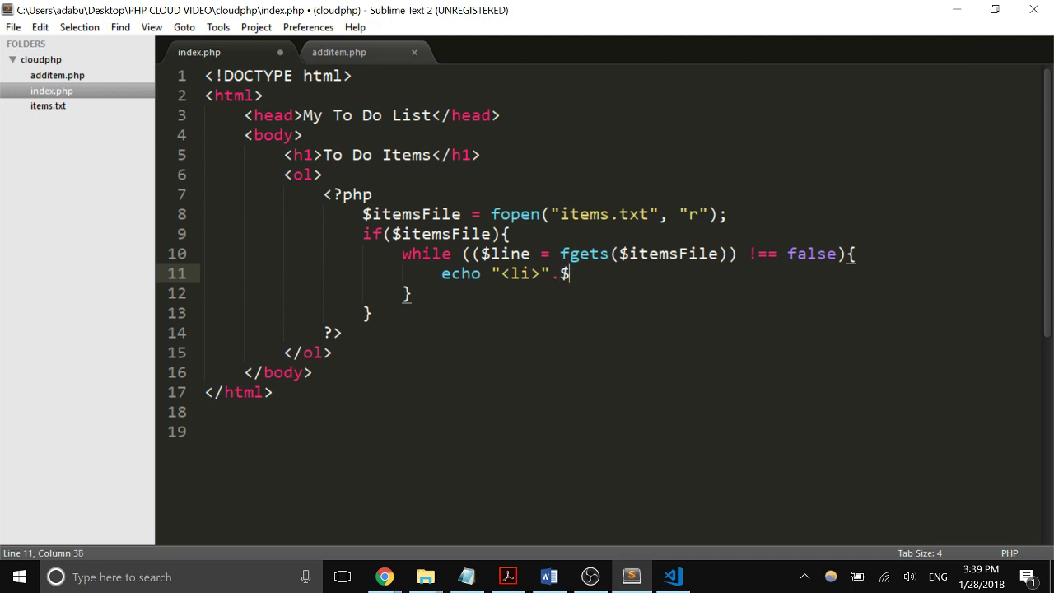
type("line")
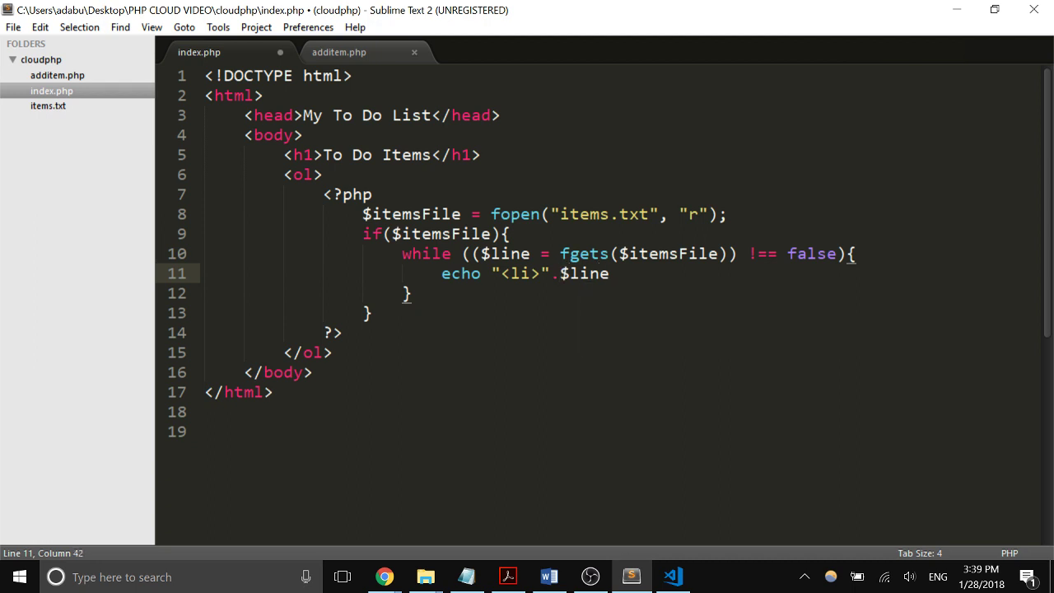
type(".")
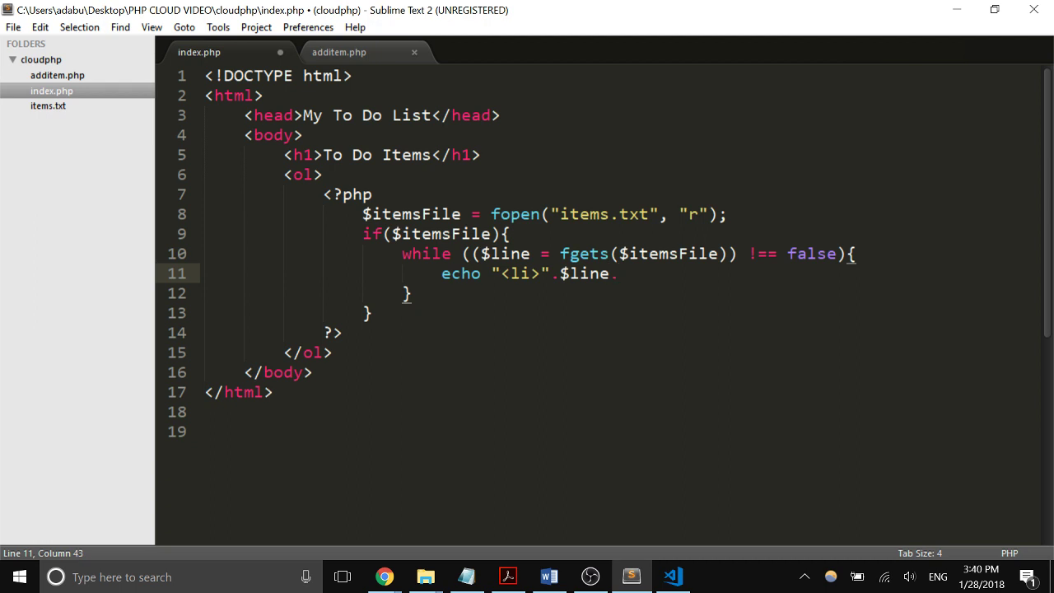
type("\"</li>")
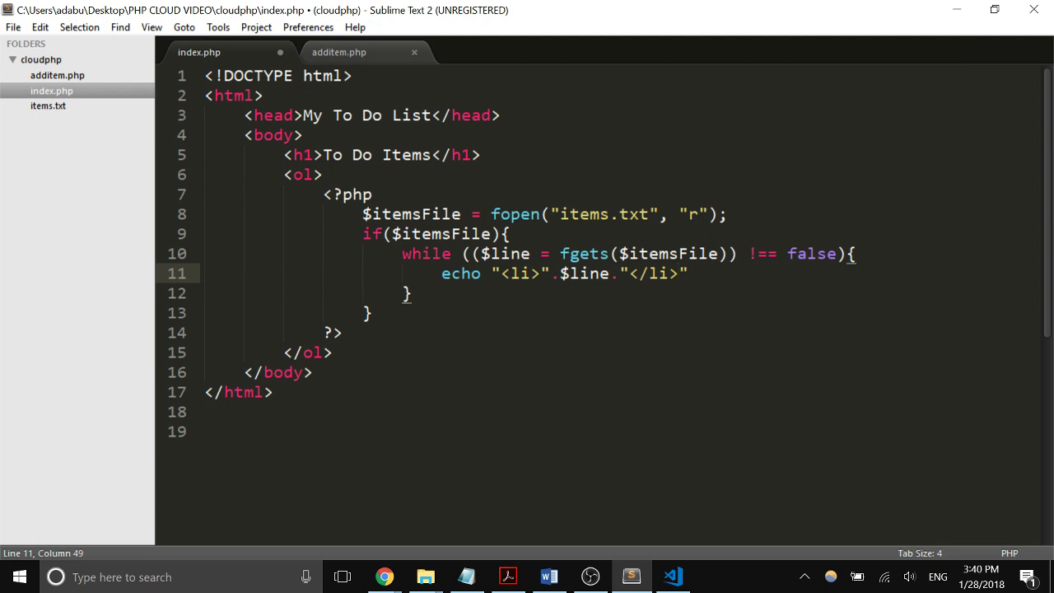
type(";")
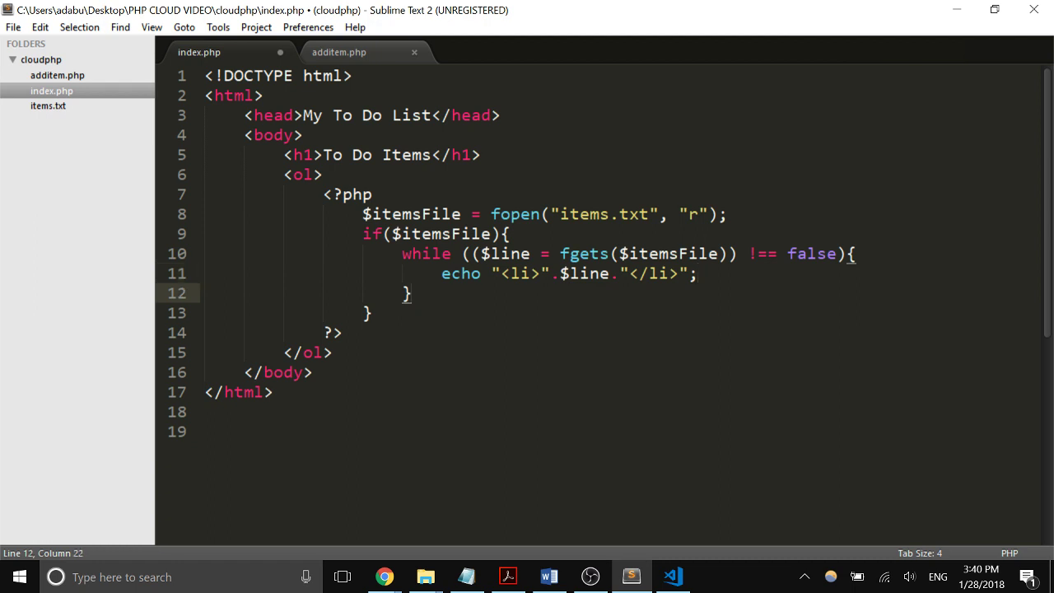
- Add fclose($itemsFile); after the while block and save index.php
key("enter")
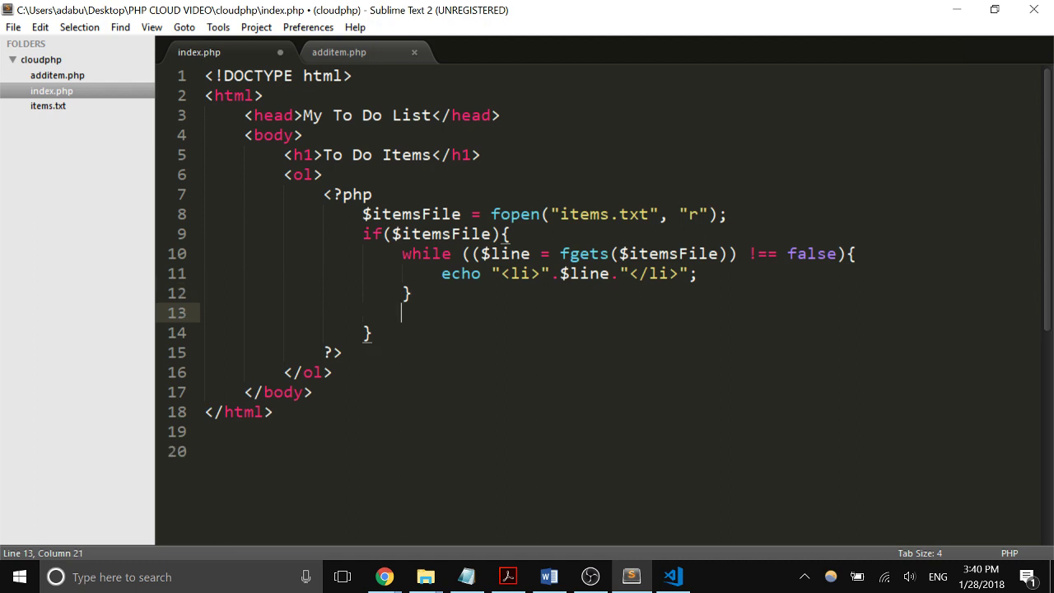
type("fclose")
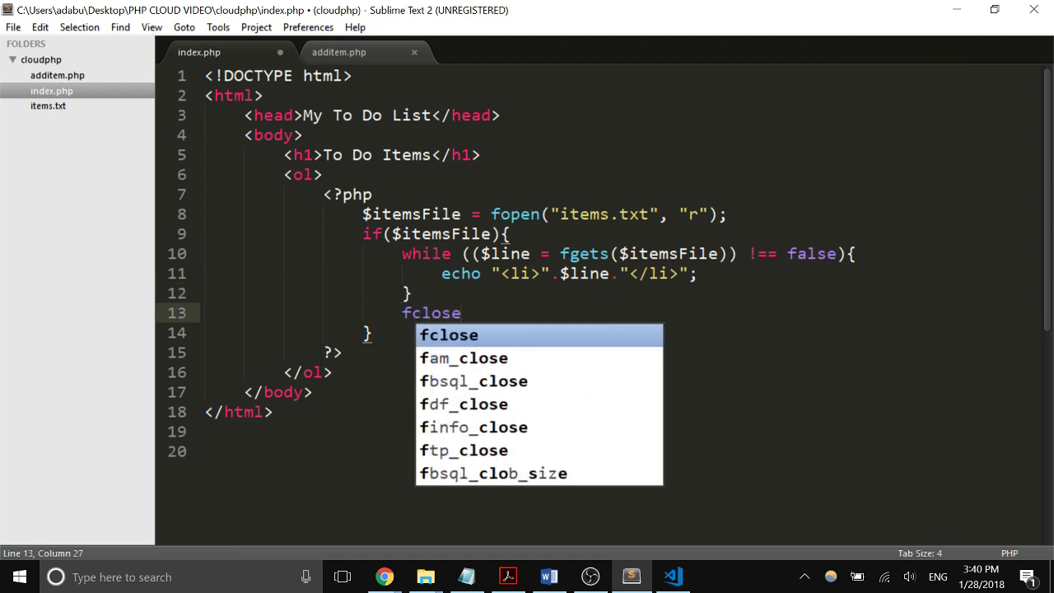
type("($itm")
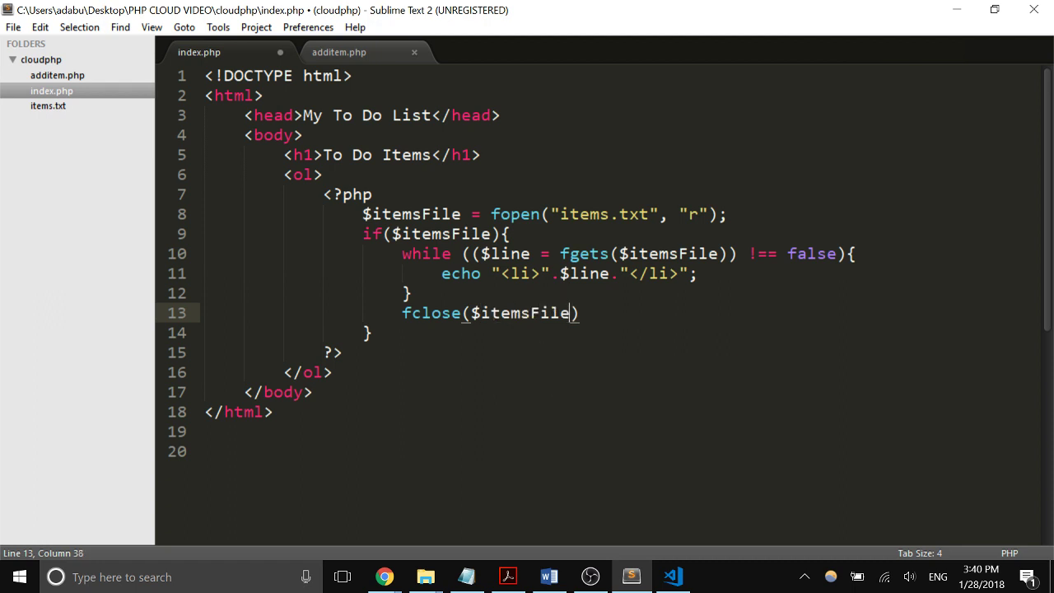
type(";")
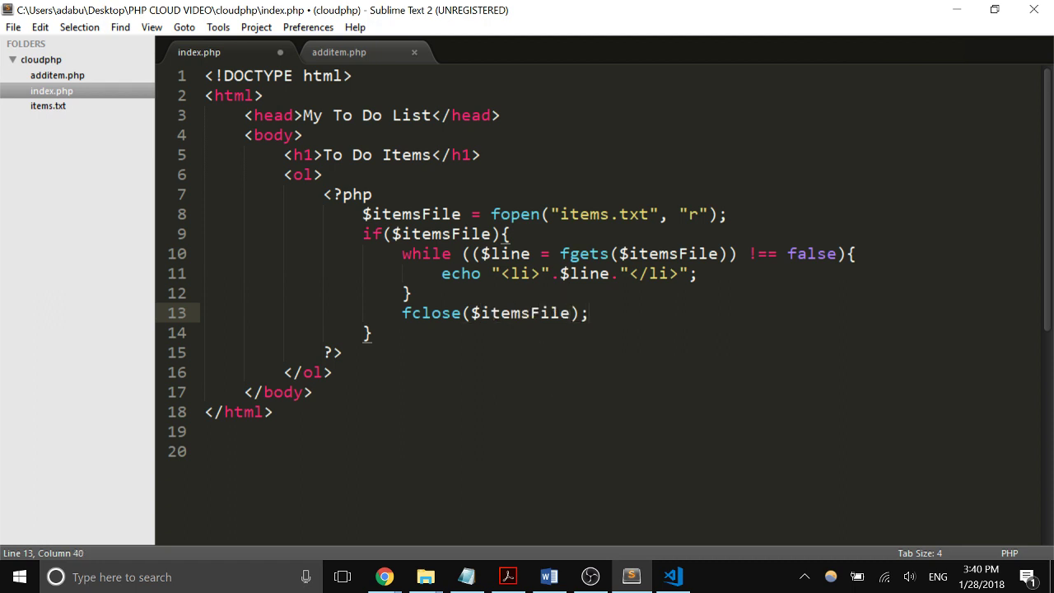
key("ctrl+s")
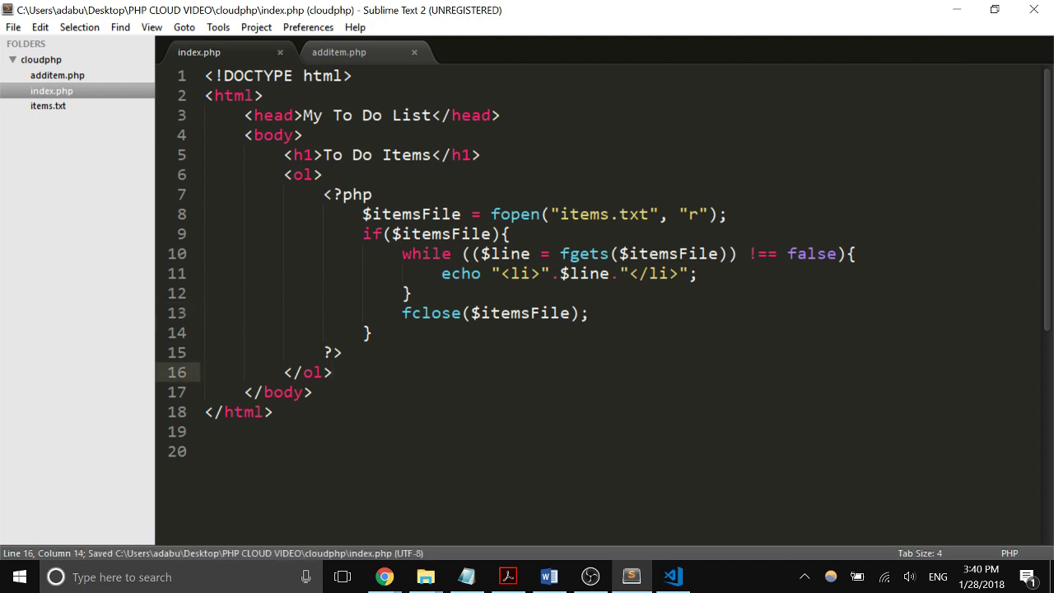
- Add <a href="additem.php">Add a New Item</a> after the closing </ol>
type("<")
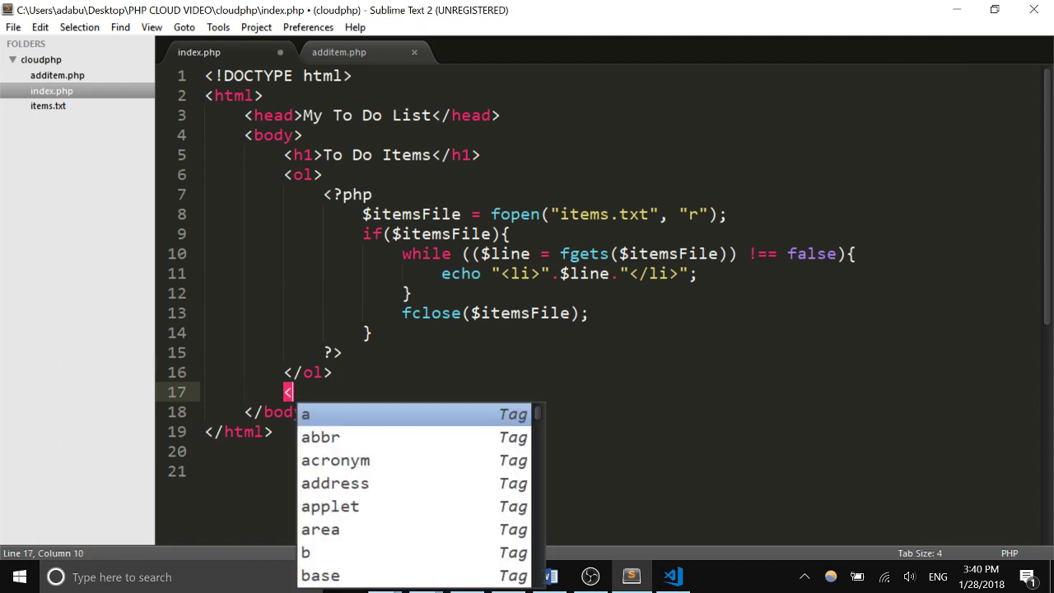
type("a h")
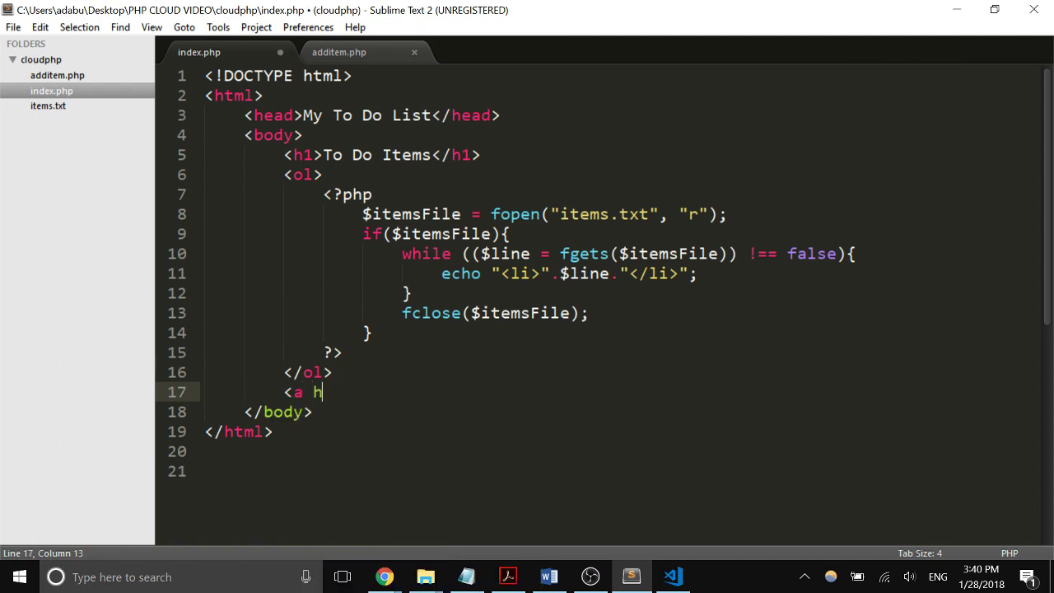
type("re")
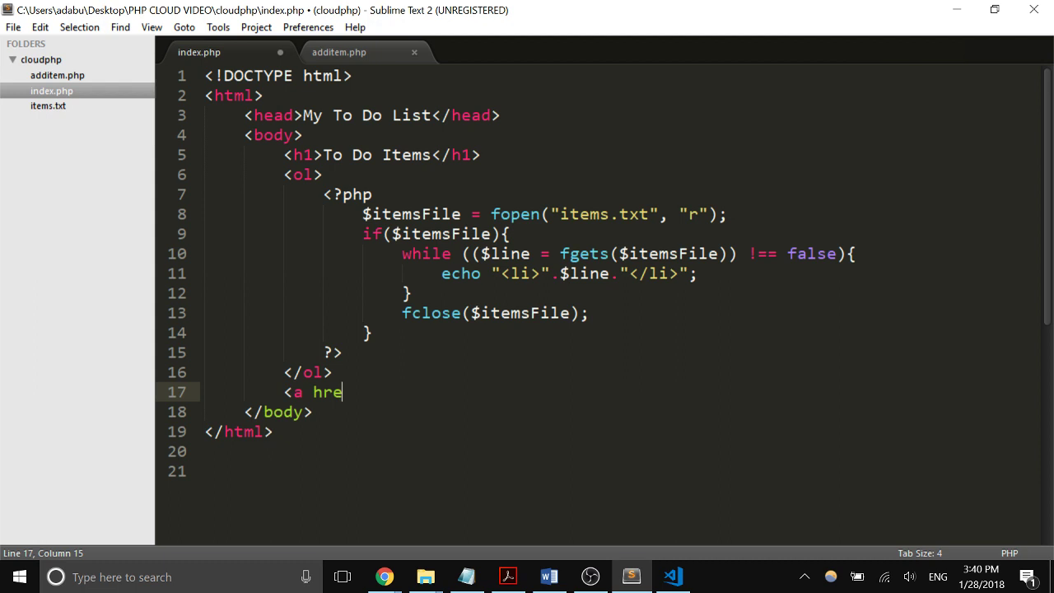
type("f=\"\"")
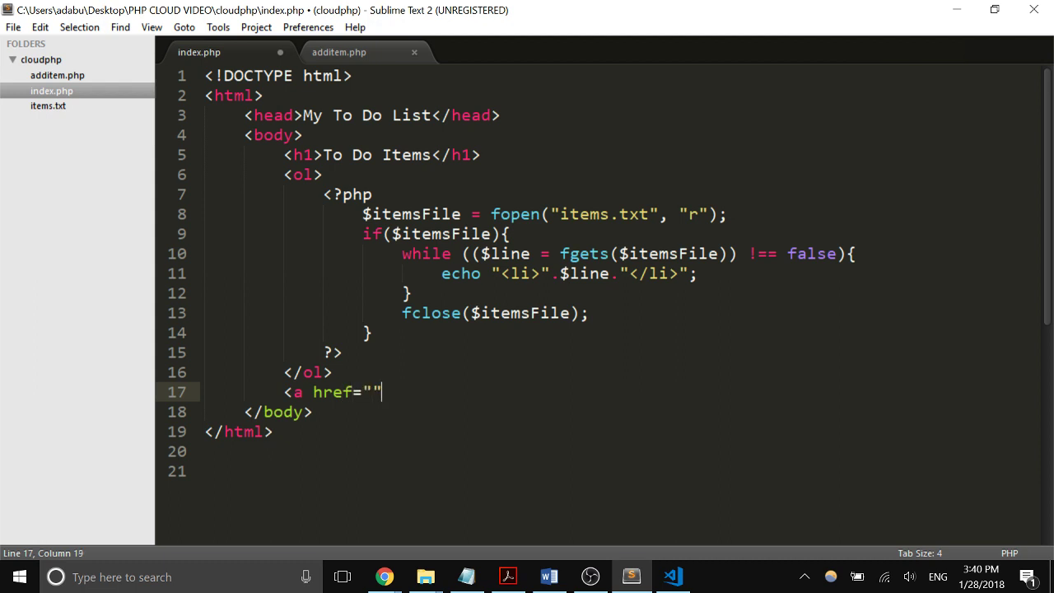
type("ad")
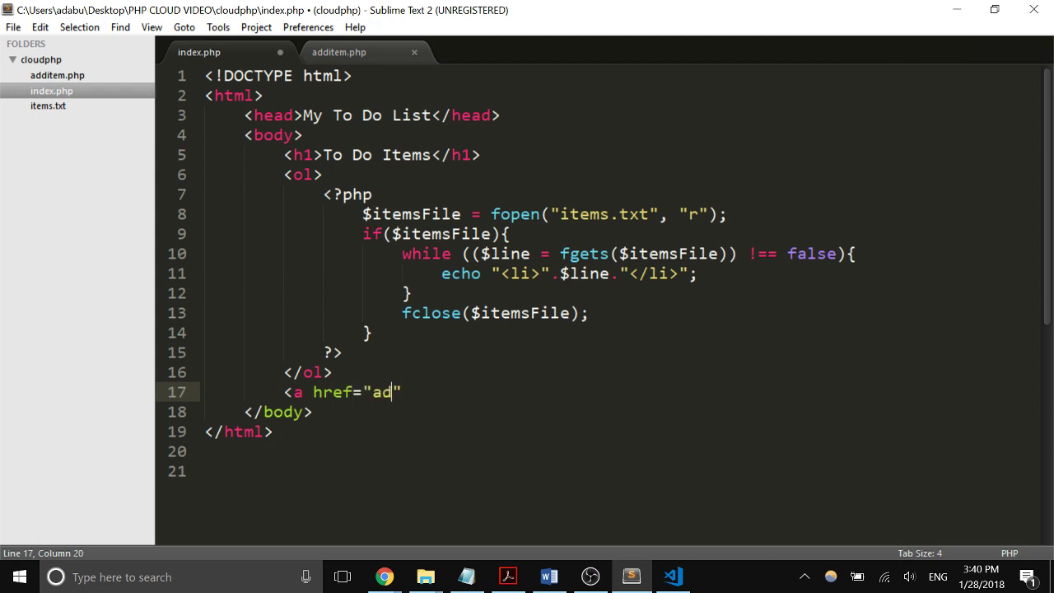
type("ditem")
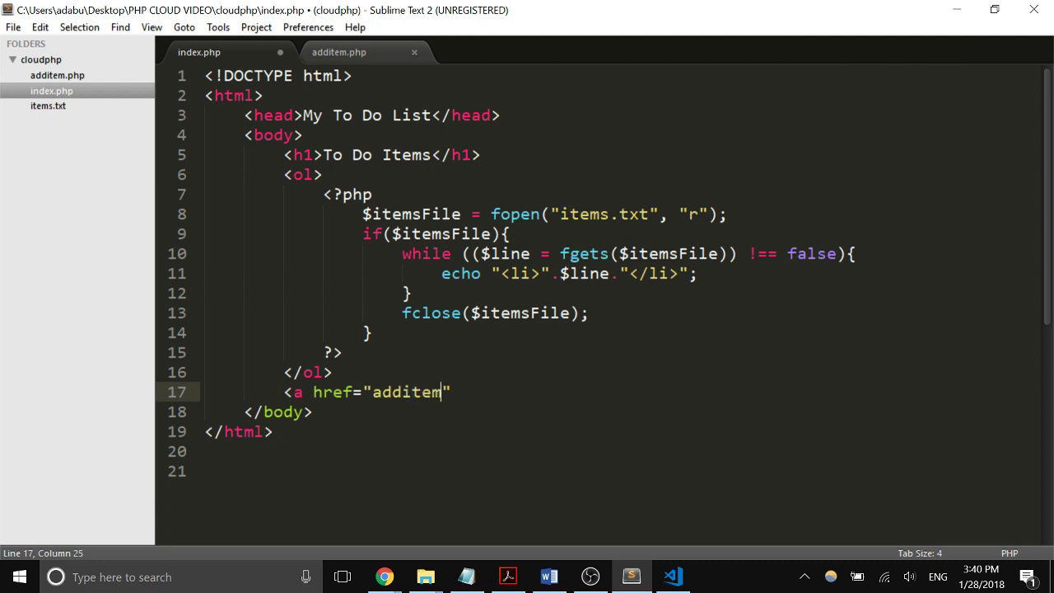
type(".php\">")
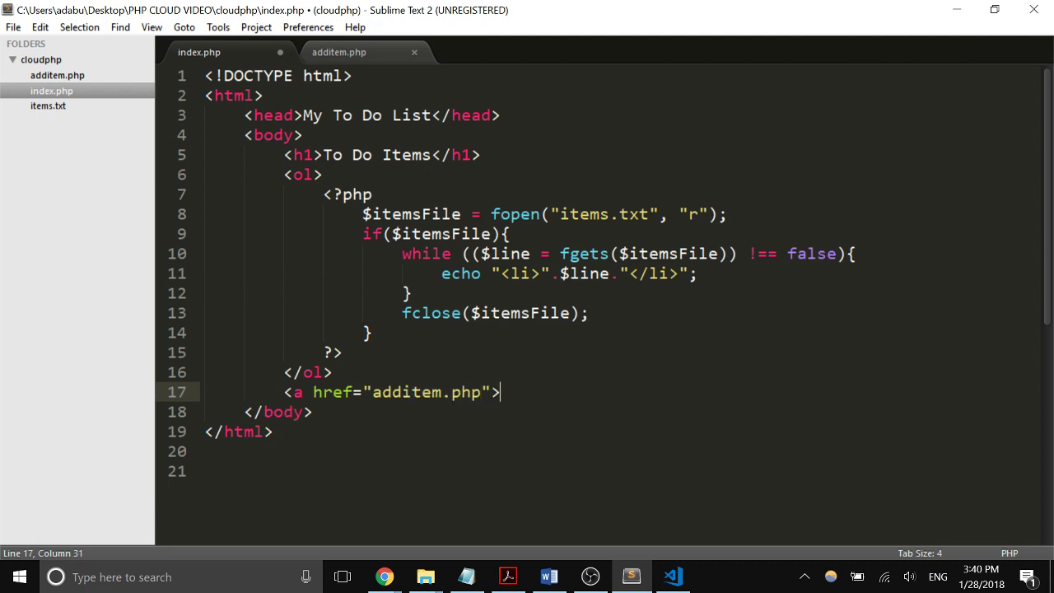
type("</a>")
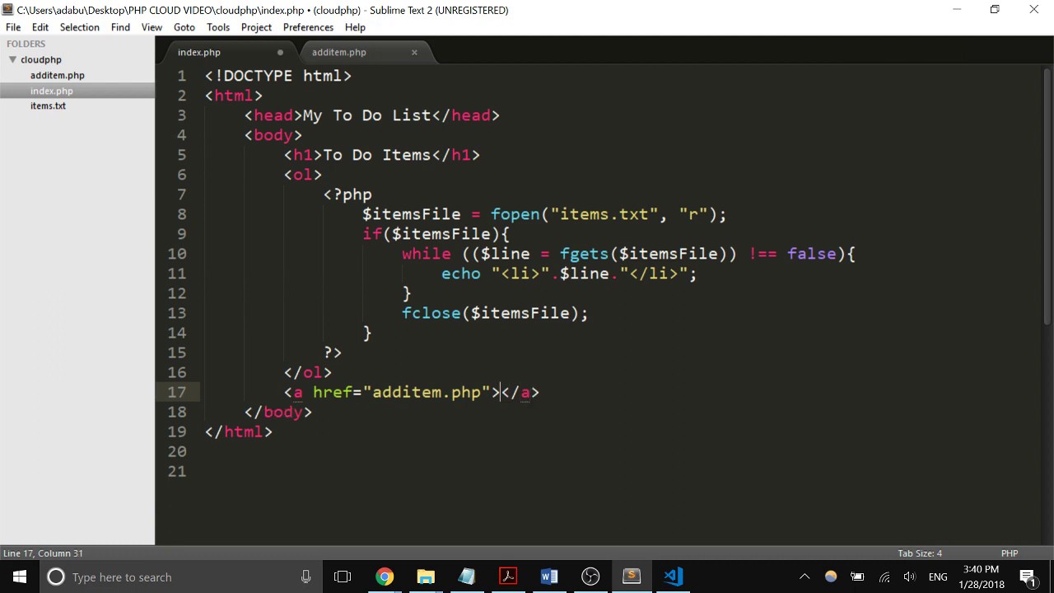
type("Add a New")
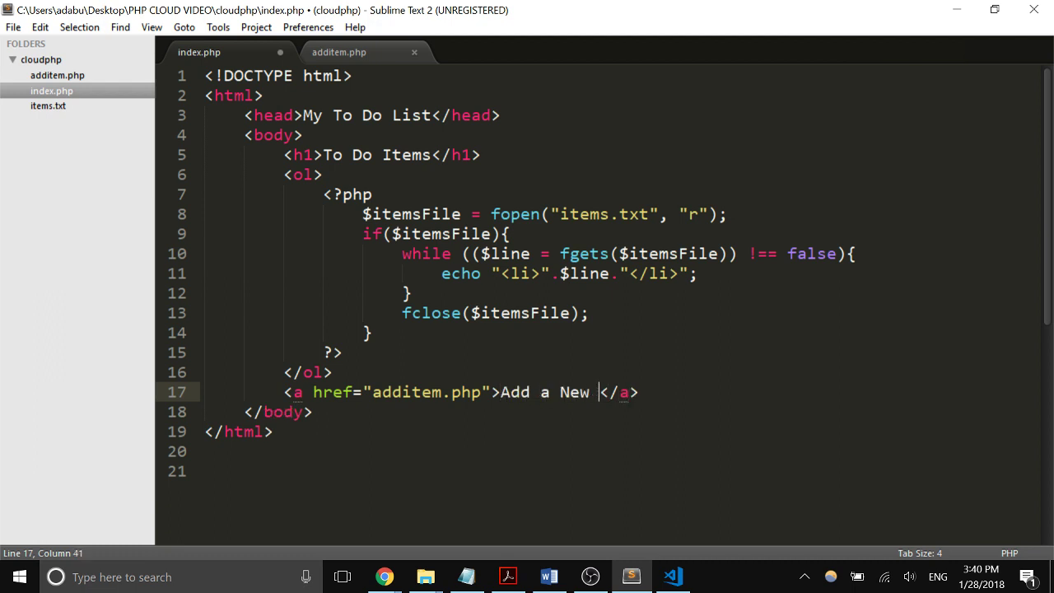
type("Item.")
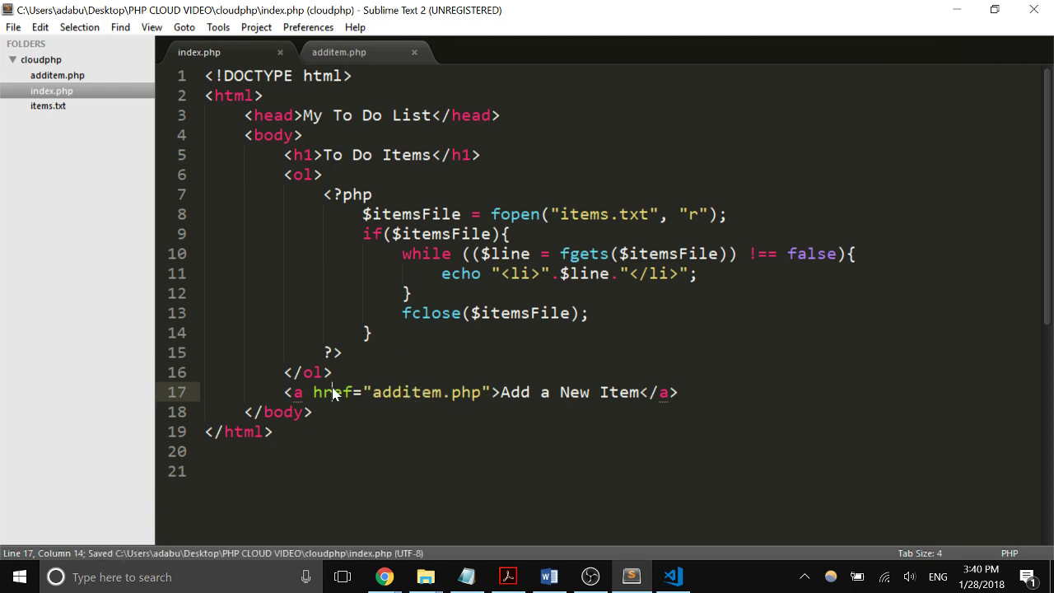
- Save index.php and glance at additem.php before returning to index.php
left_click(333, 372)
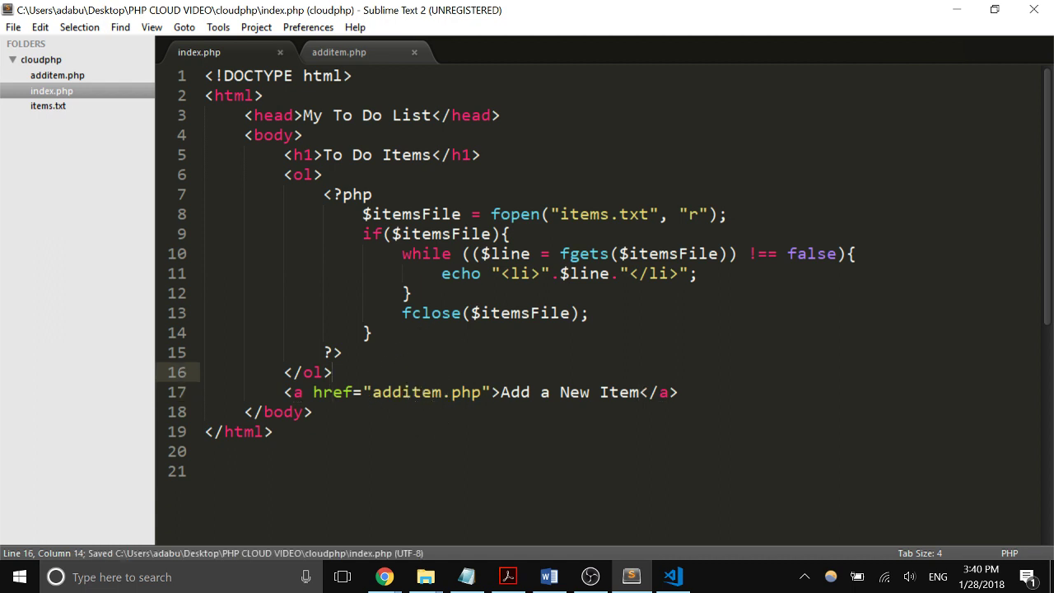
left_click(339, 52)
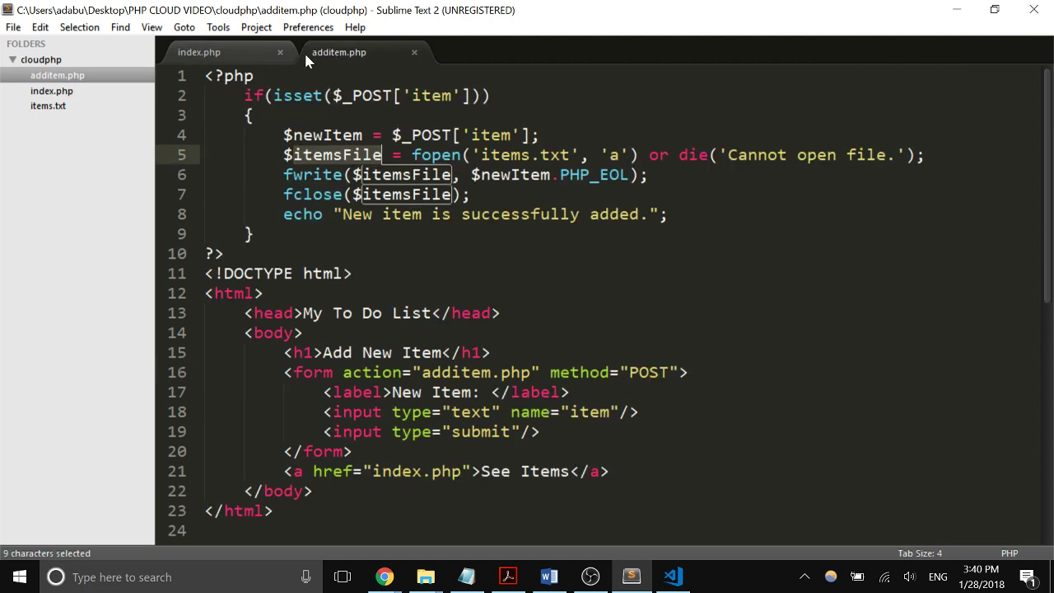
left_click(198, 51)
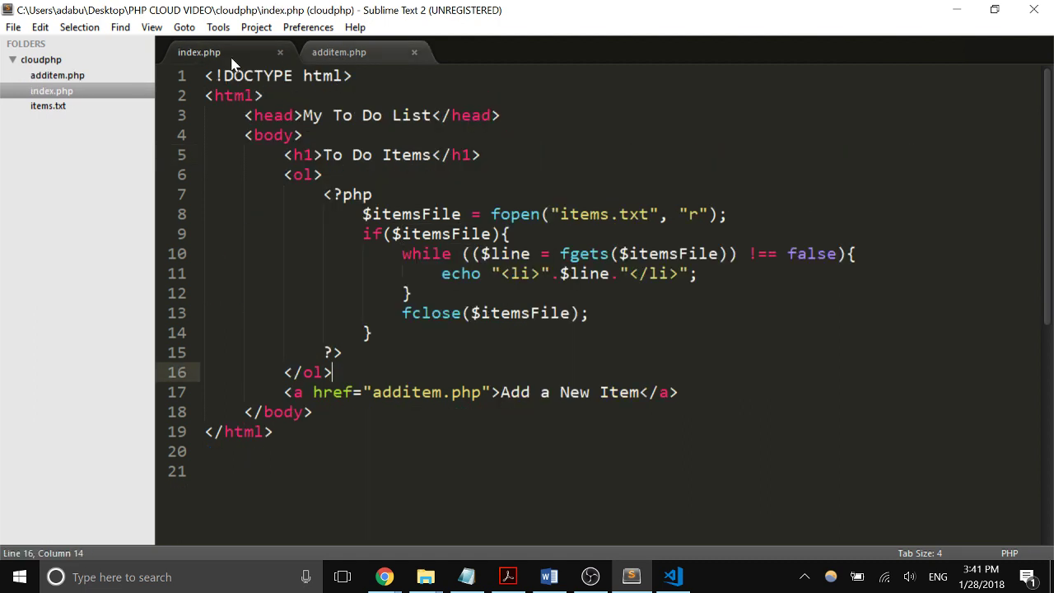
mouse_move(425, 576)
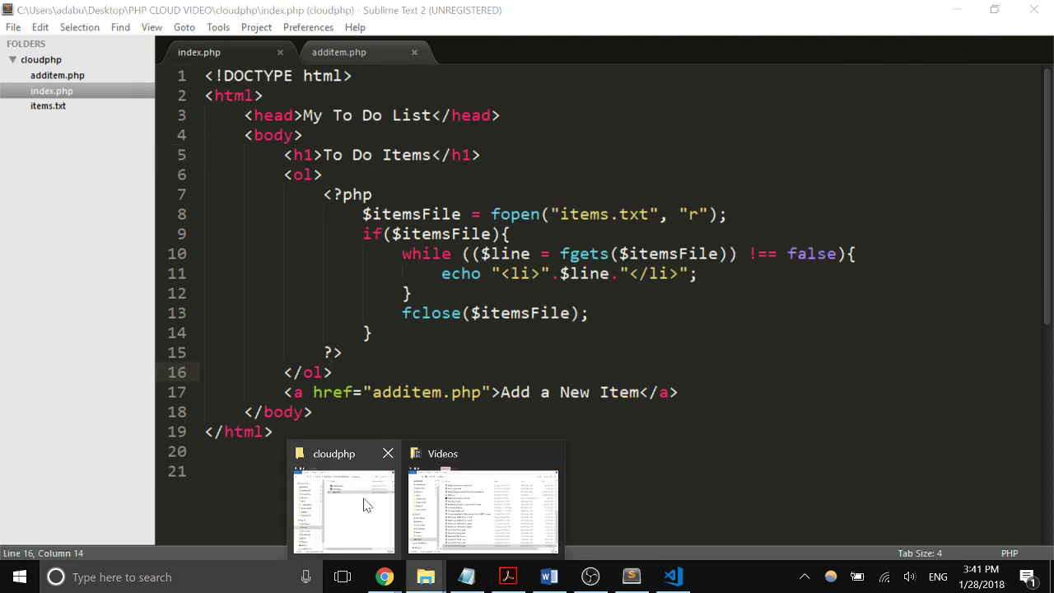
- Archive the cloudphp folder as cloudphp.zip with WinRAR and switch to the Elastic Beanstalk dashboard
left_click(343, 507)
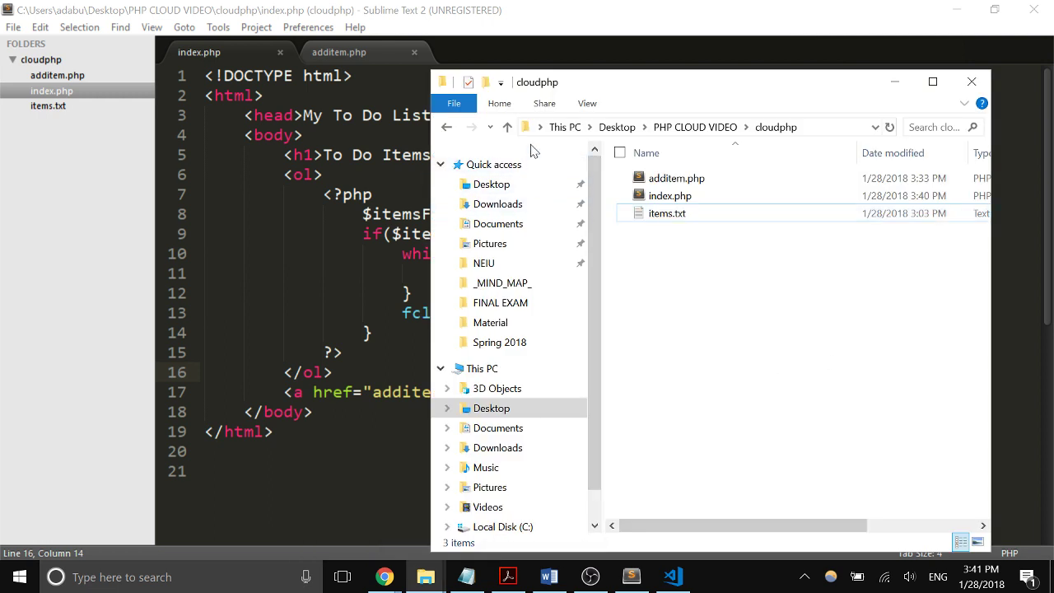
left_click(507, 127)
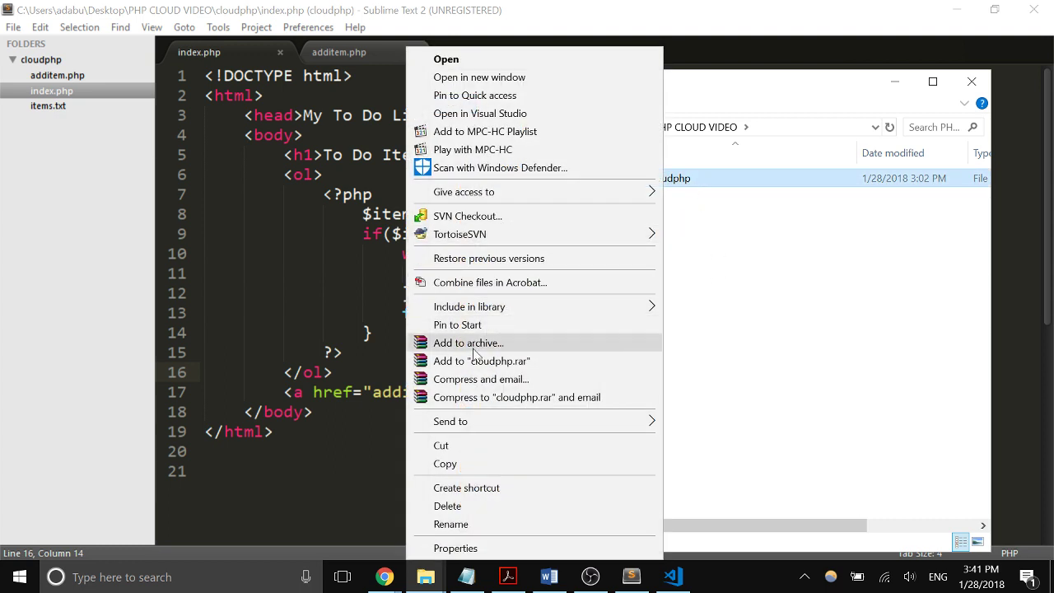
left_click(468, 343)
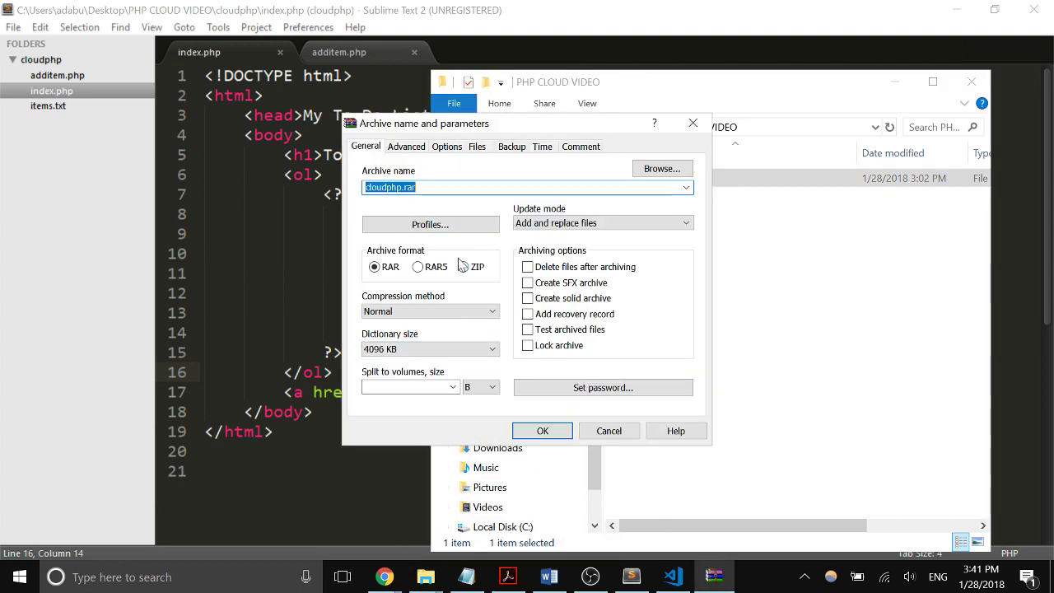
left_click(463, 267)
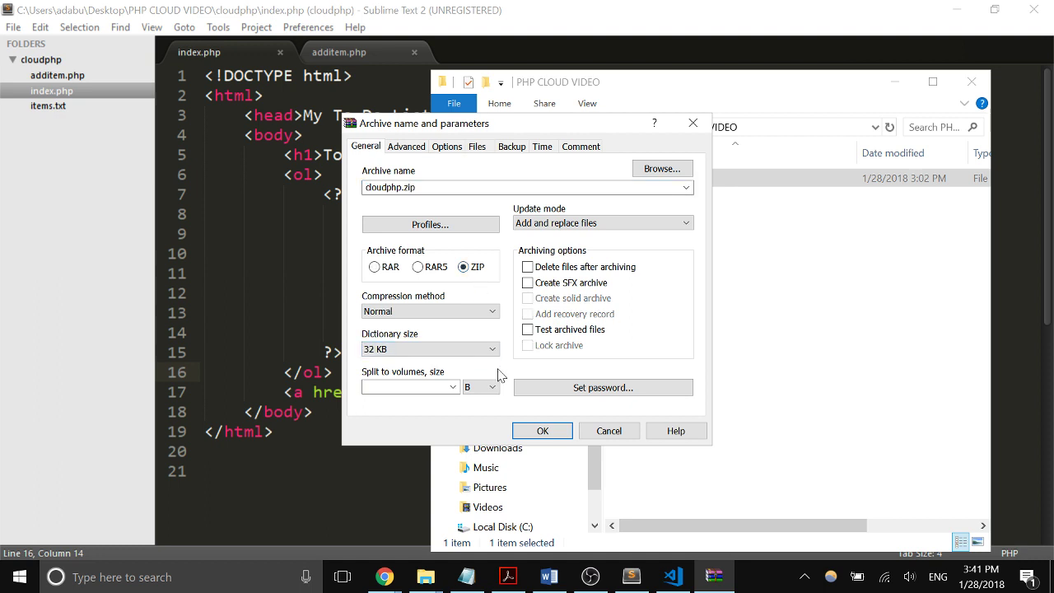
left_click(542, 431)
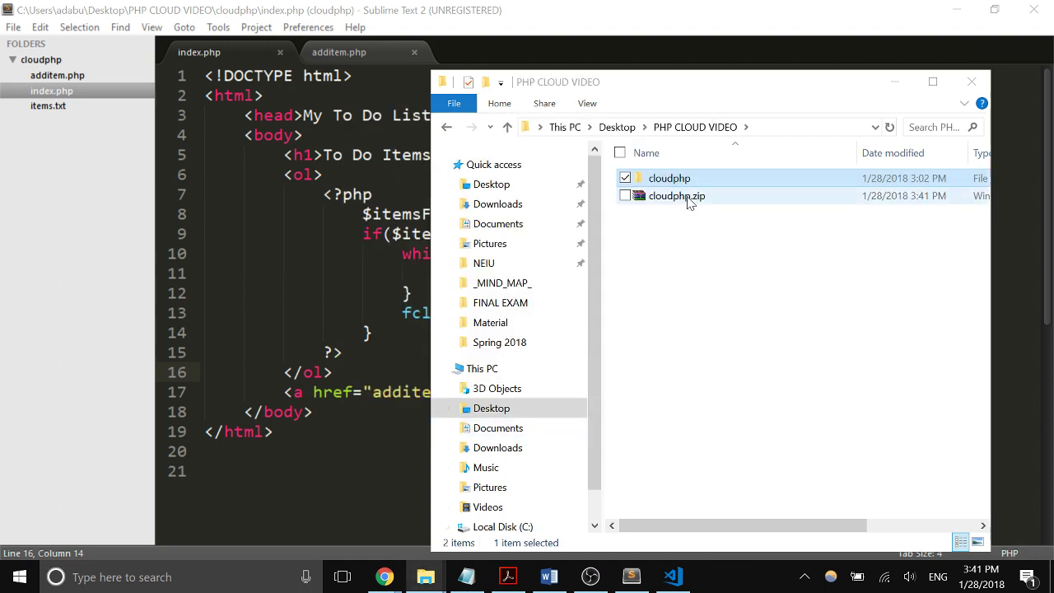
left_click(675, 195)
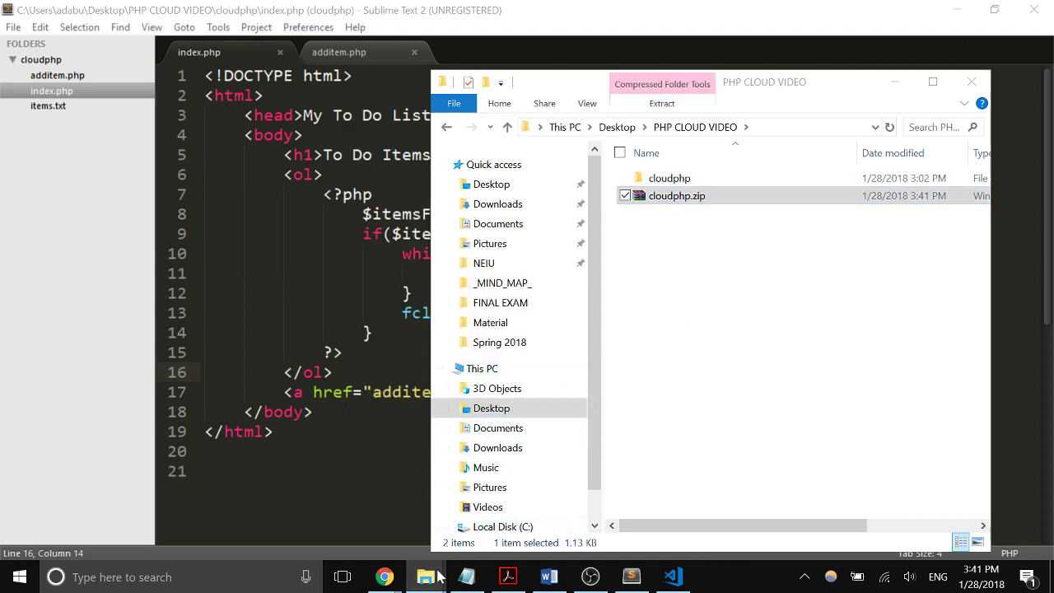
left_click(385, 577)
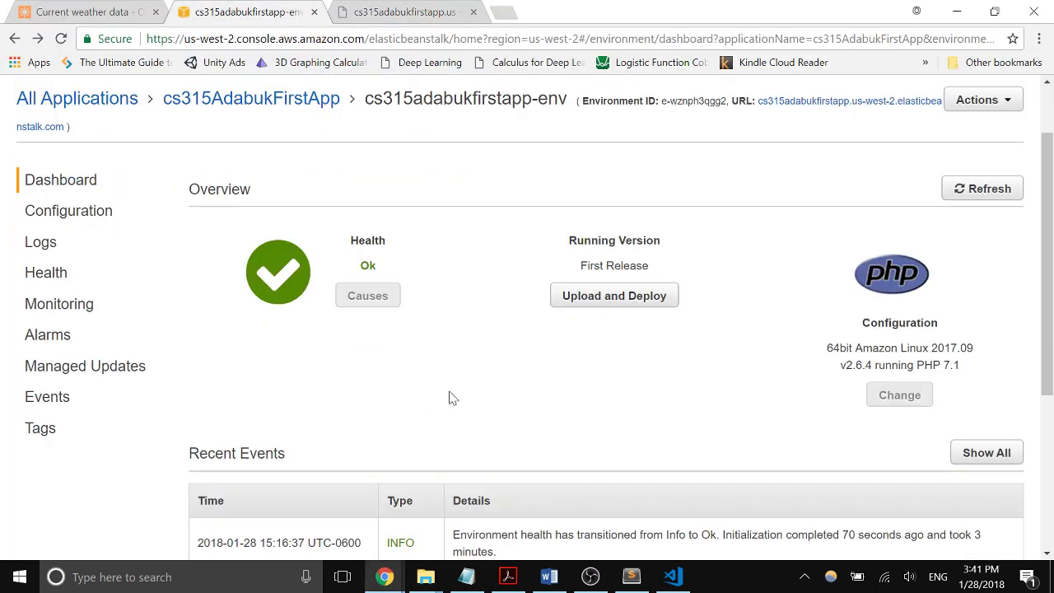
- Start Upload and Deploy and choose cloudphp.zip as the application file
left_click(612, 295)
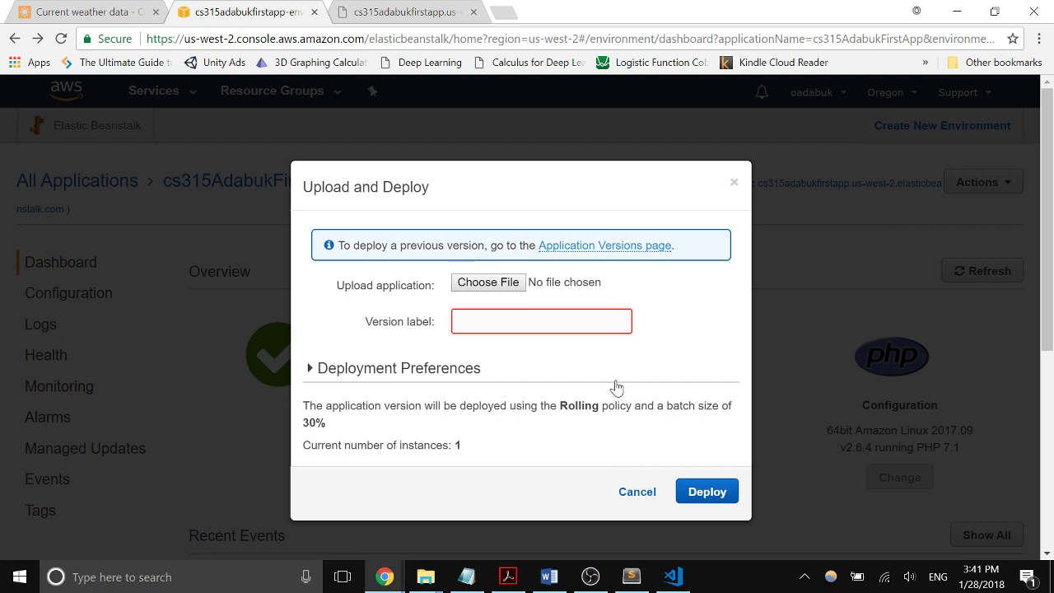
left_click(488, 283)
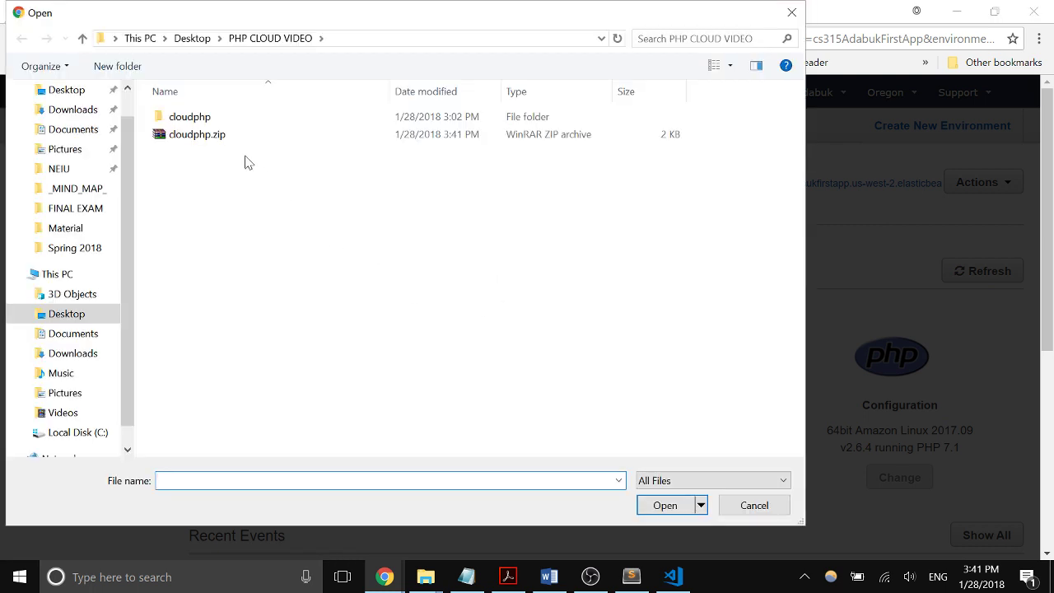
left_click(198, 135)
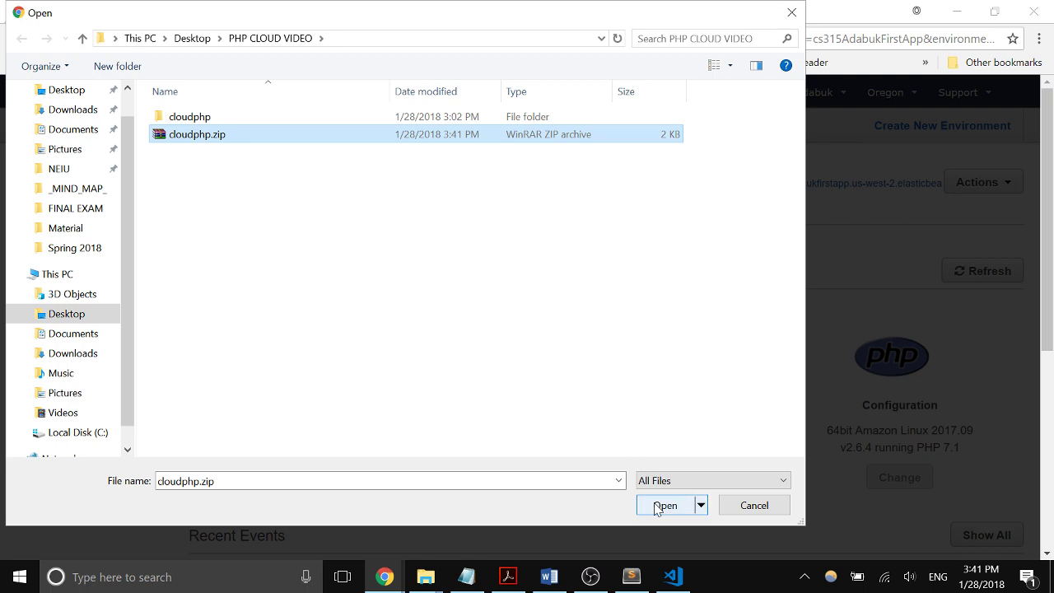
left_click(665, 504)
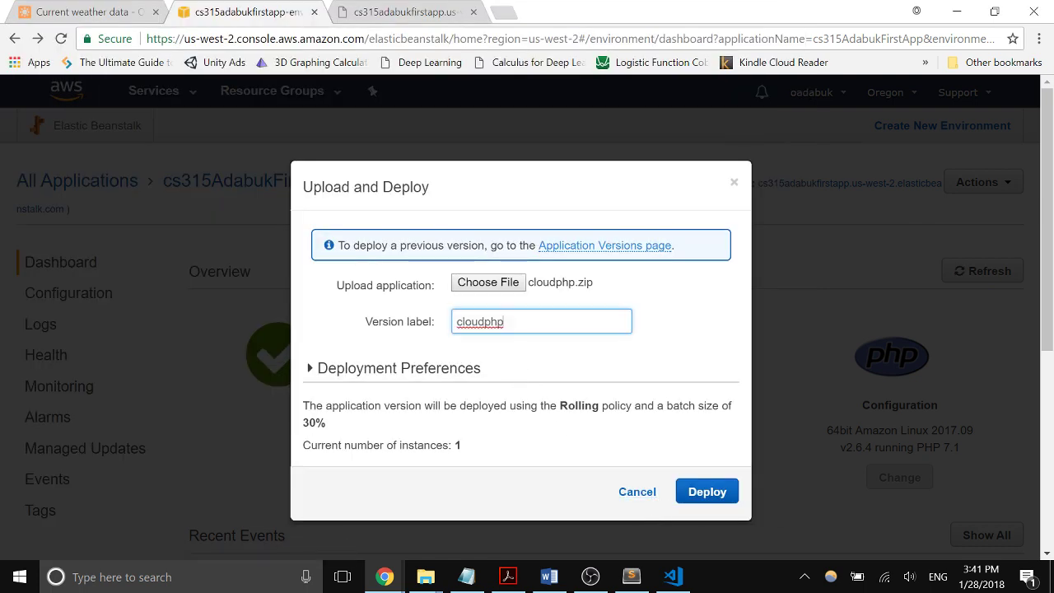
- Label the version cloudphp_v.02 and deploy it to the environment
type("v")
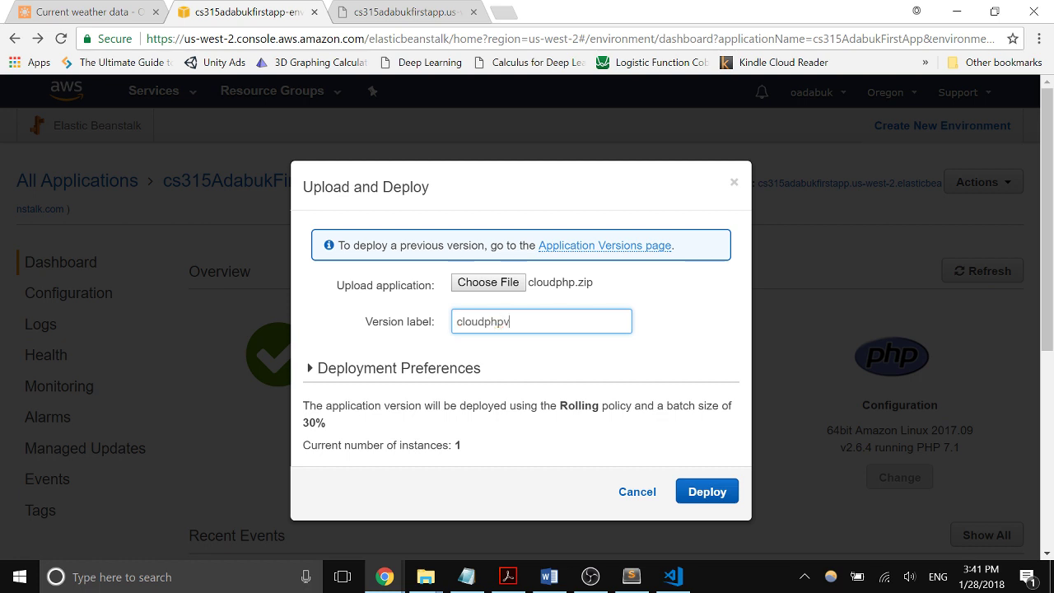
type(".02")
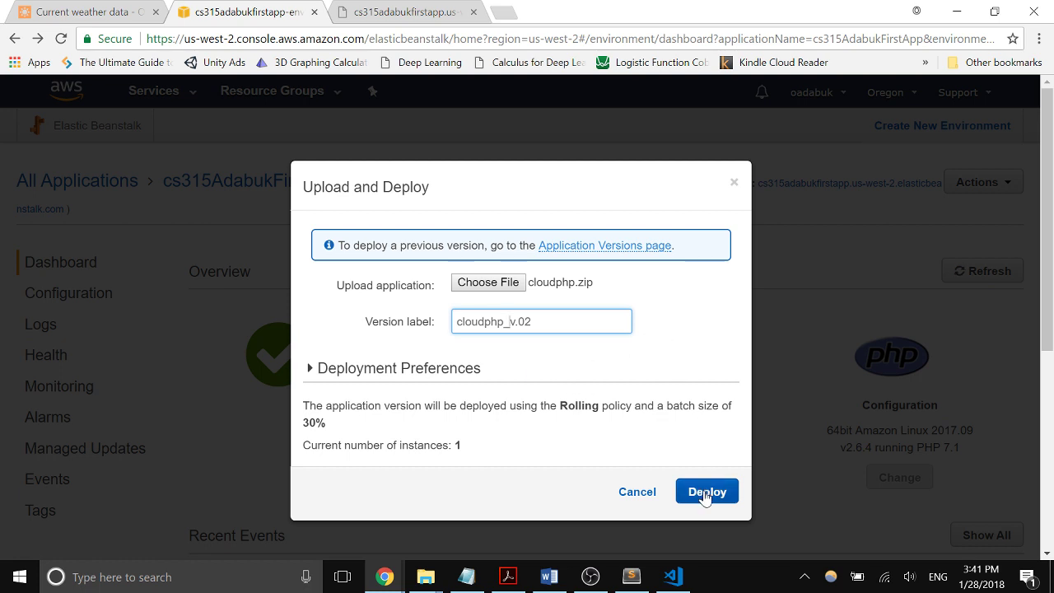
left_click(705, 491)
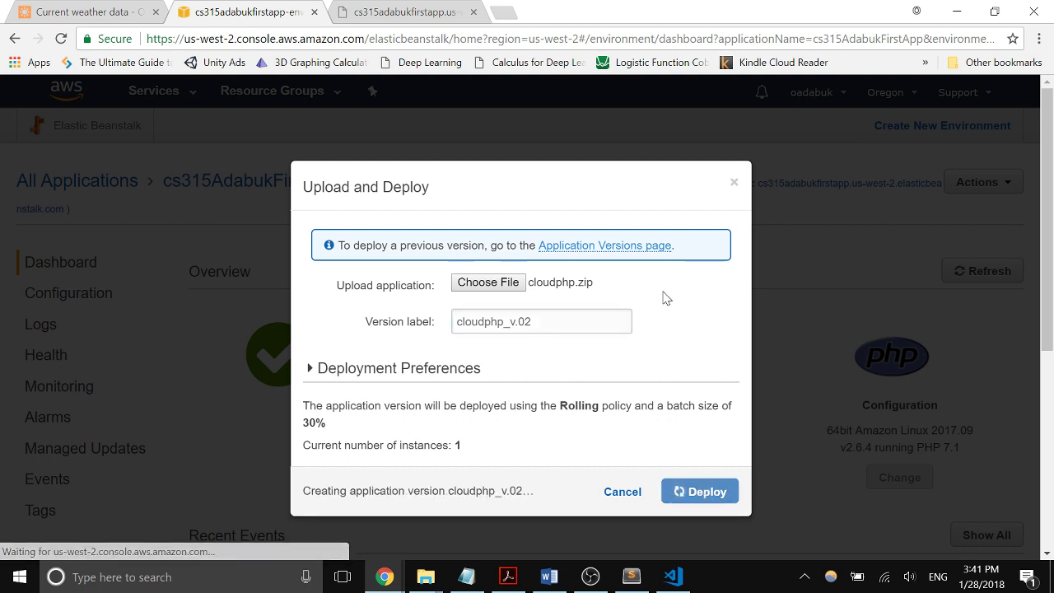
left_click(700, 490)
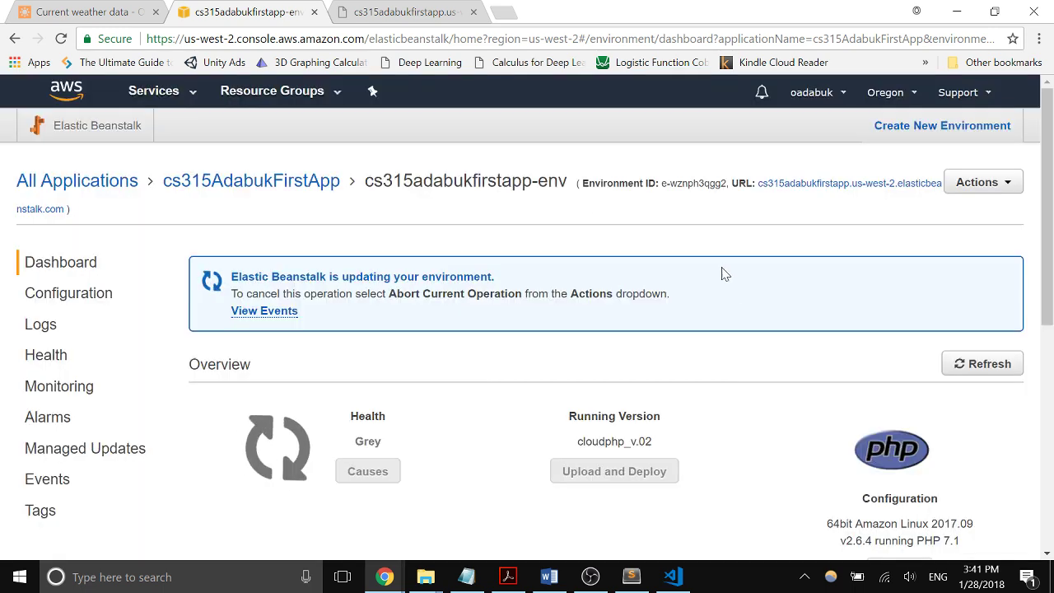
mouse_move(769, 312)
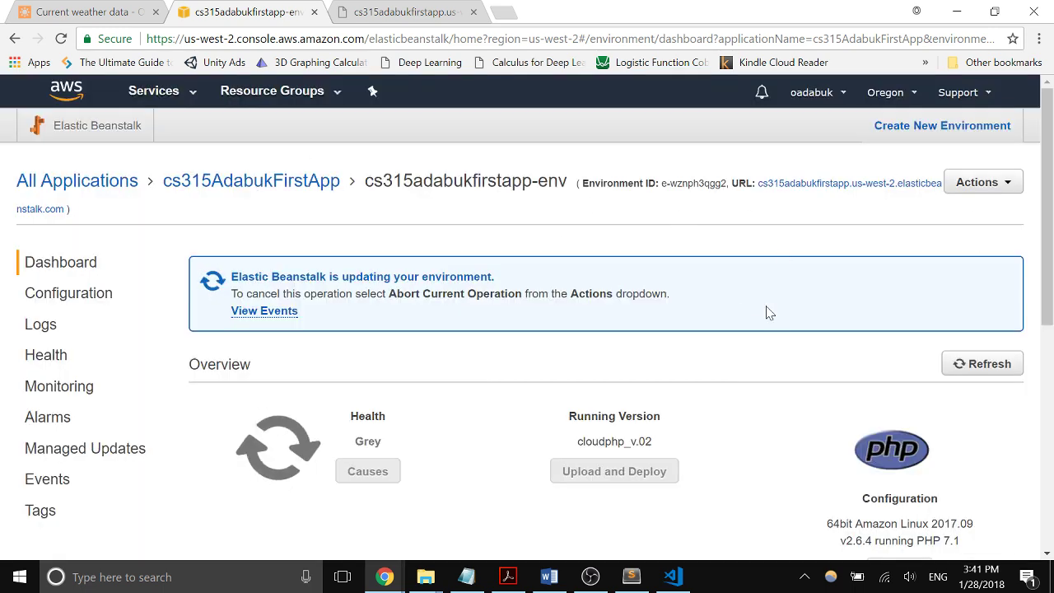